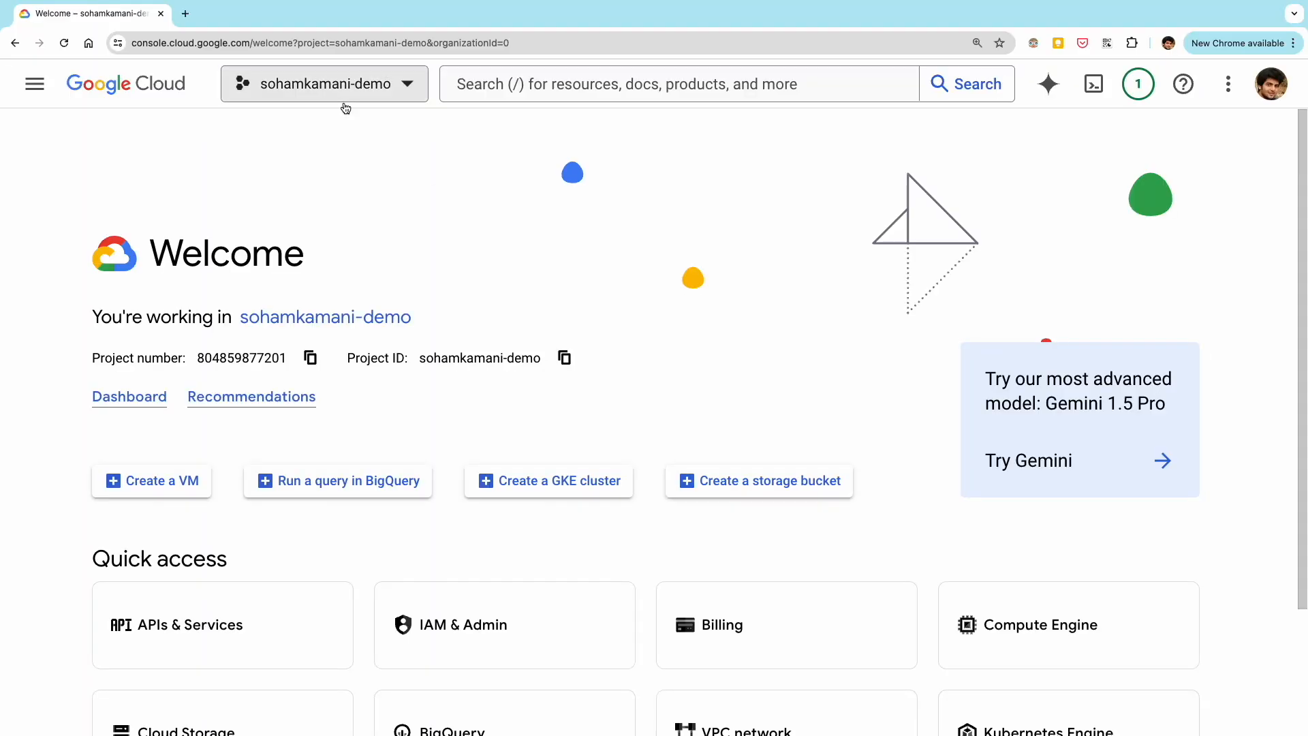
Create a new Google Cloud project (My Project 69152).
left_click(324, 83)
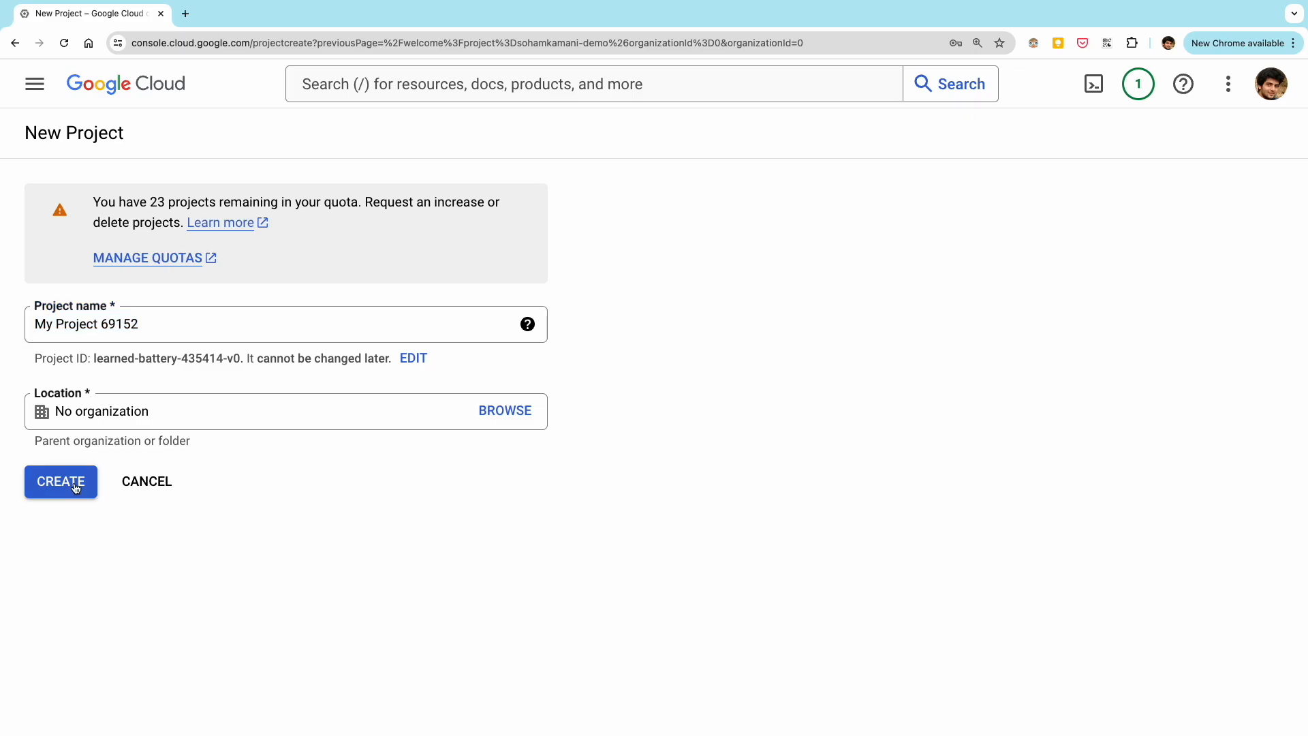
left_click(60, 481)
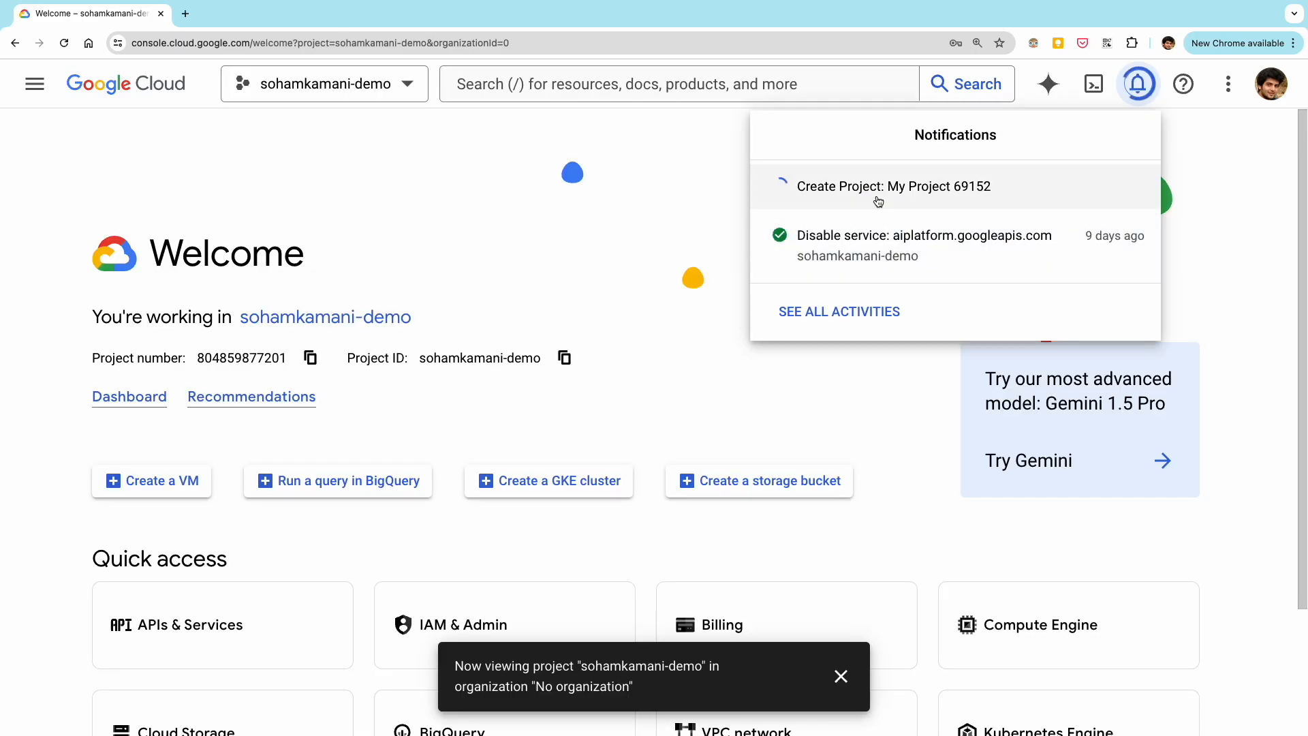
Link the new project to My Billing Account via Billing accounts.
type("billing support")
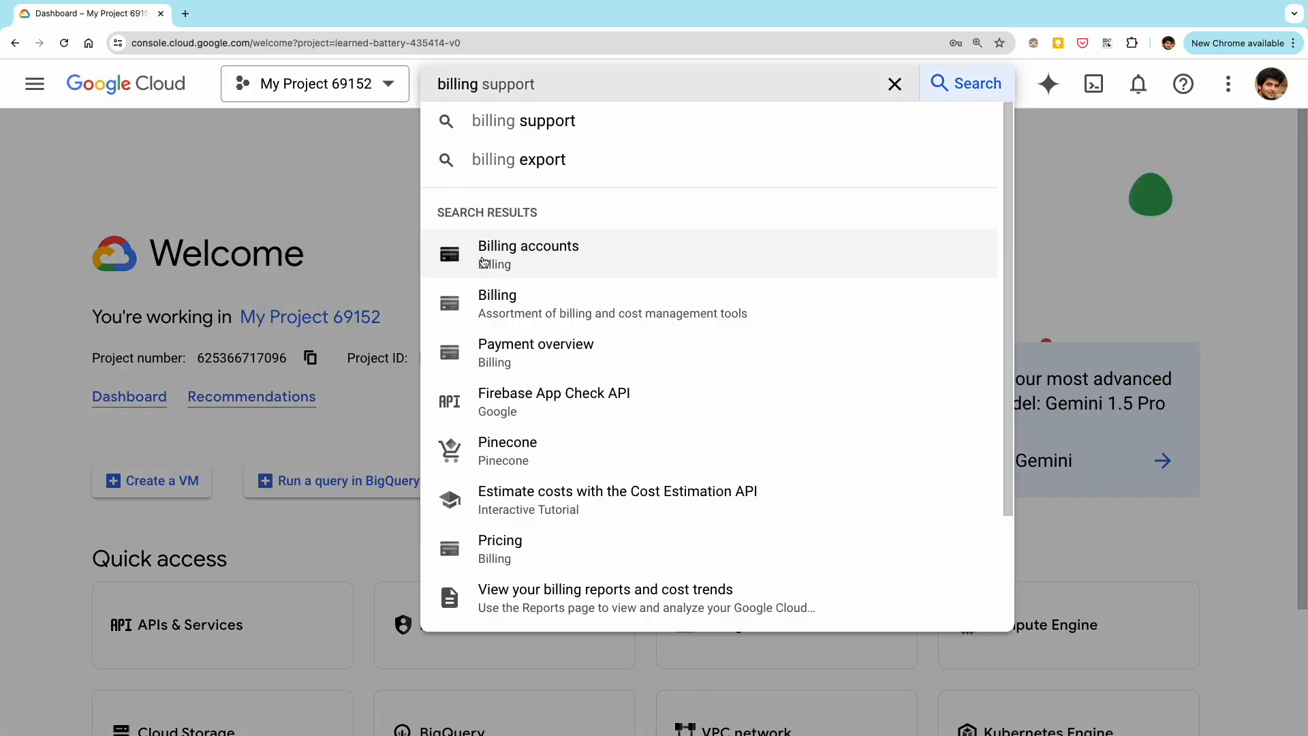
left_click(528, 245)
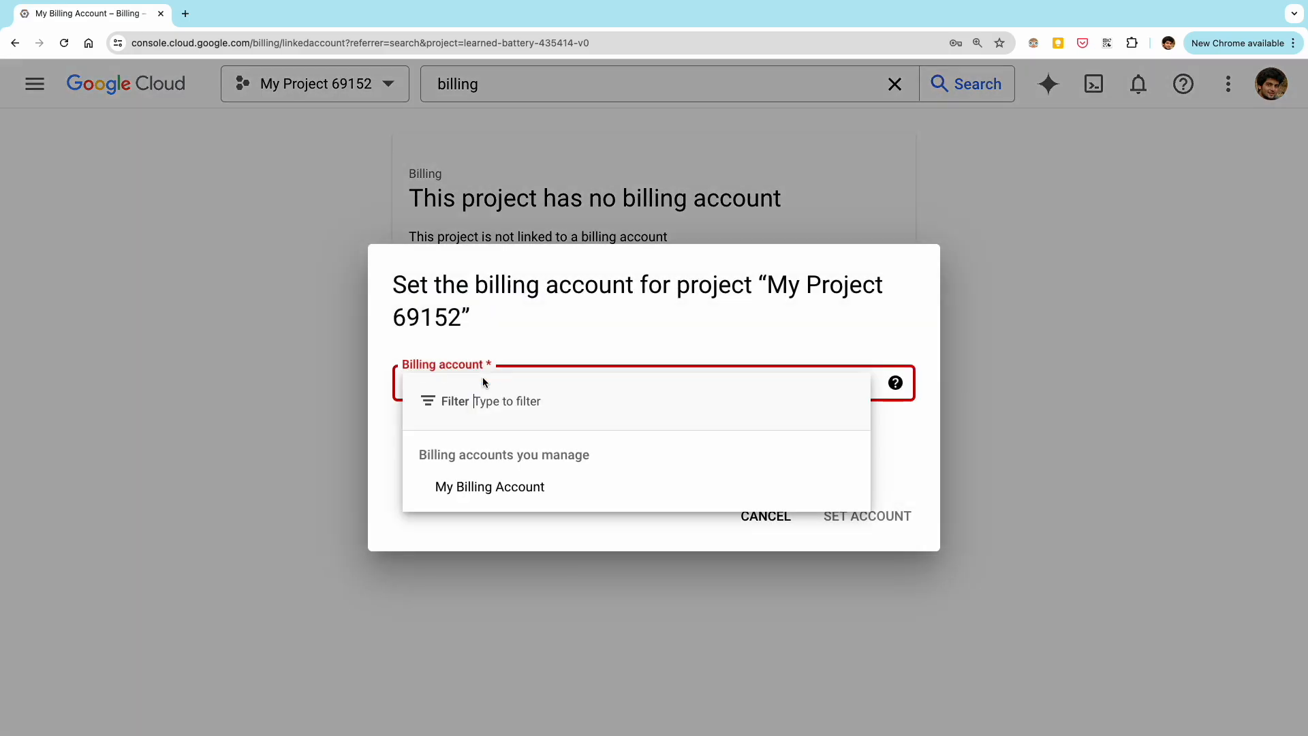
left_click(489, 487)
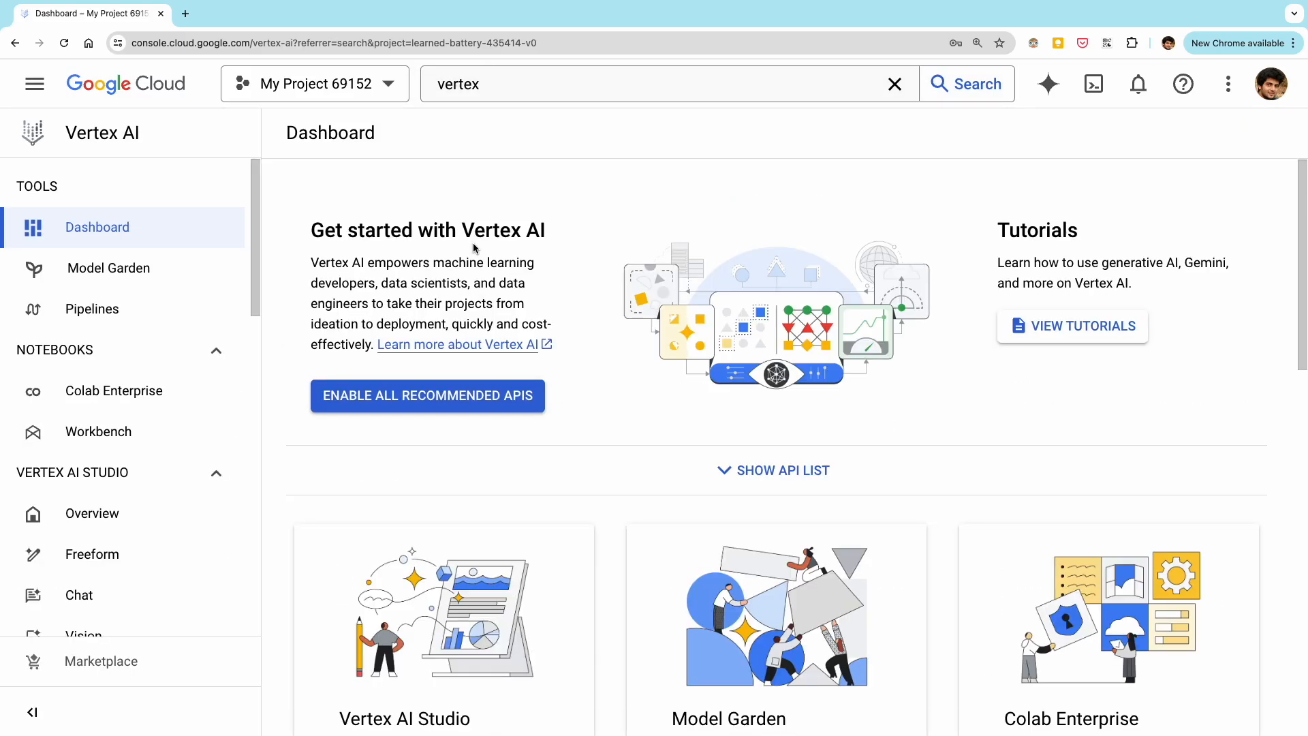
mouse_move(428, 431)
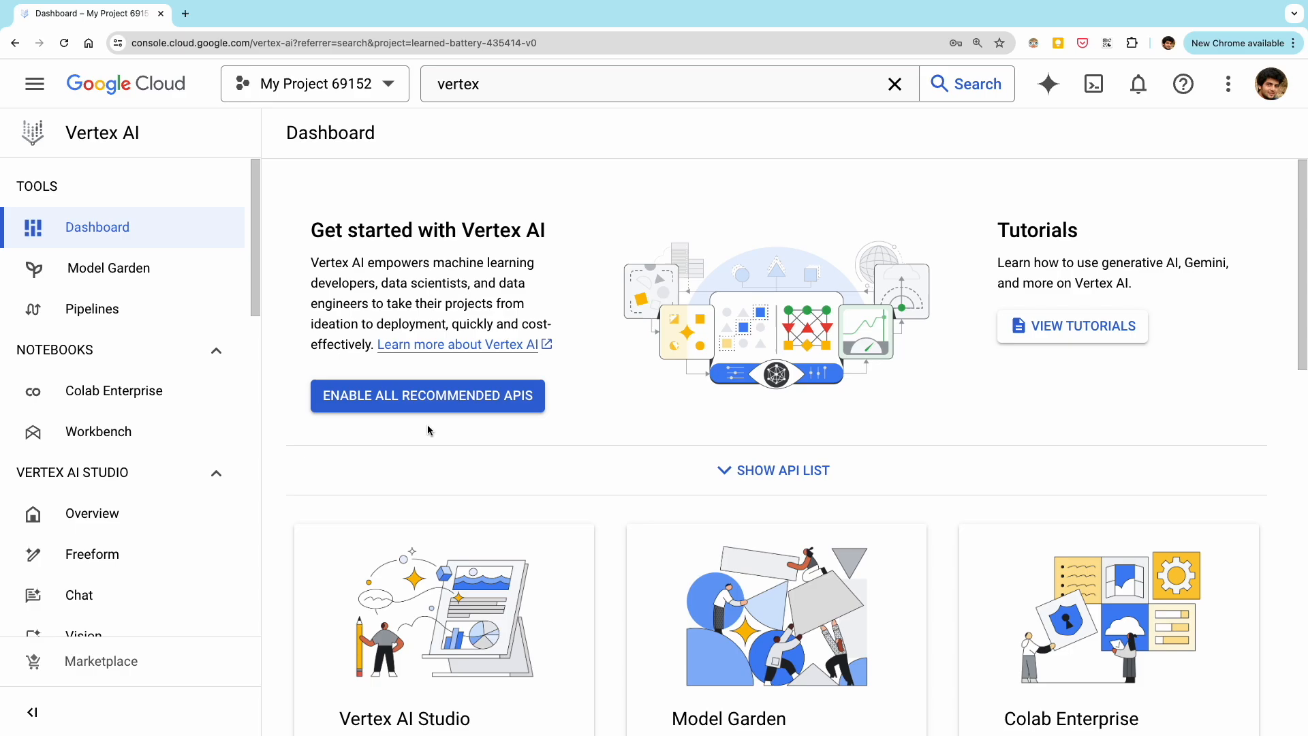
Enable all recommended Vertex AI APIs and watch them enable in notifications.
left_click(426, 395)
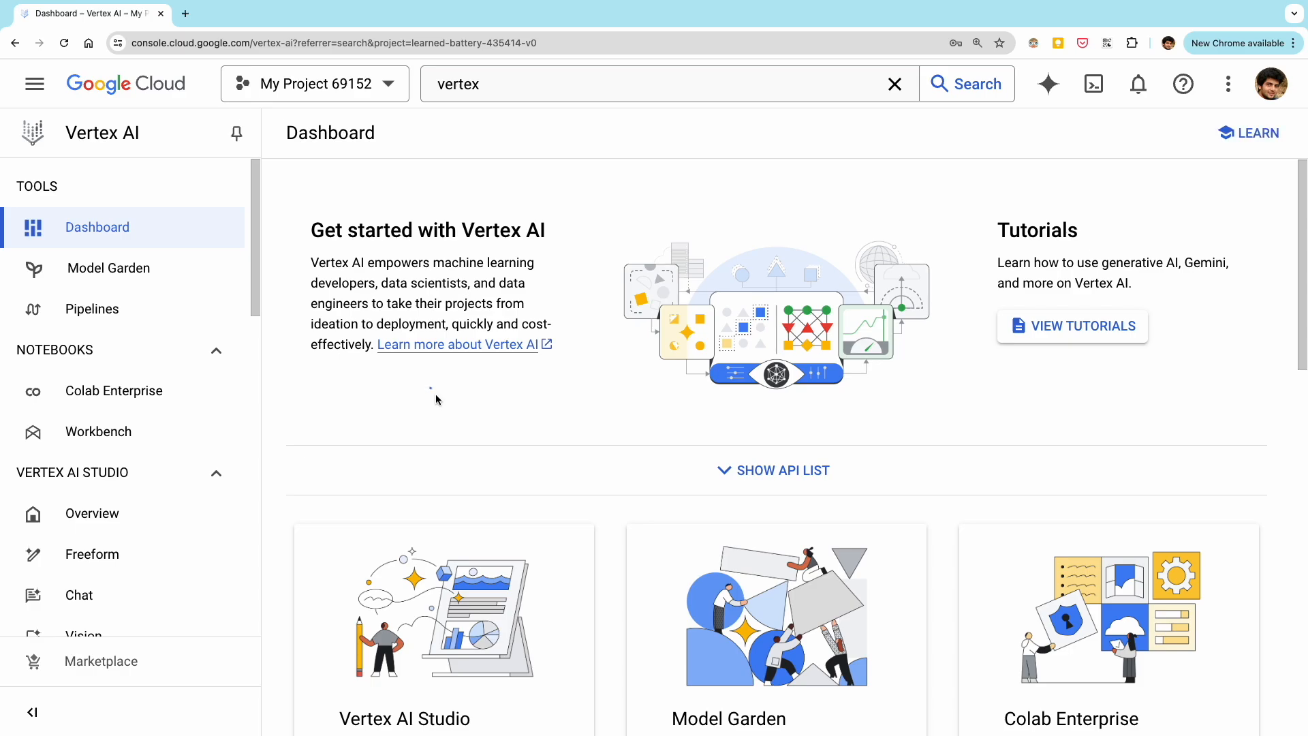
left_click(1137, 83)
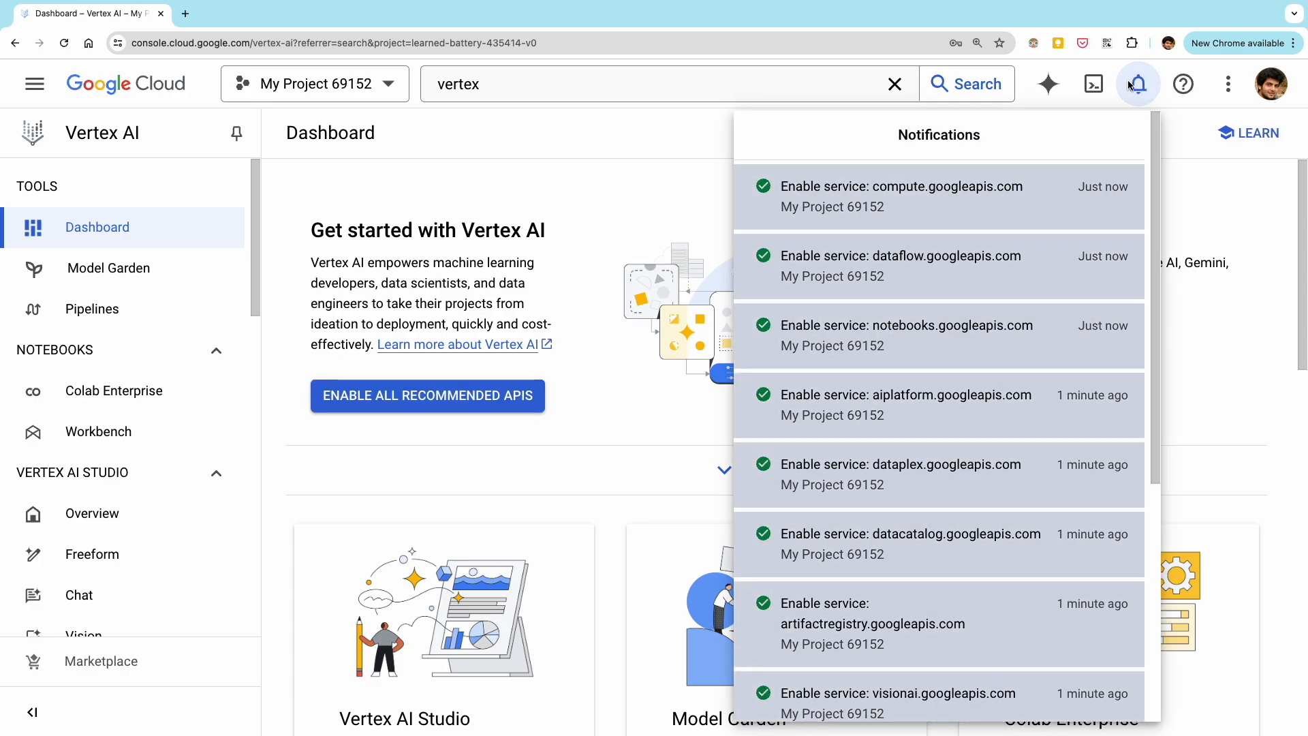
left_click(1136, 83)
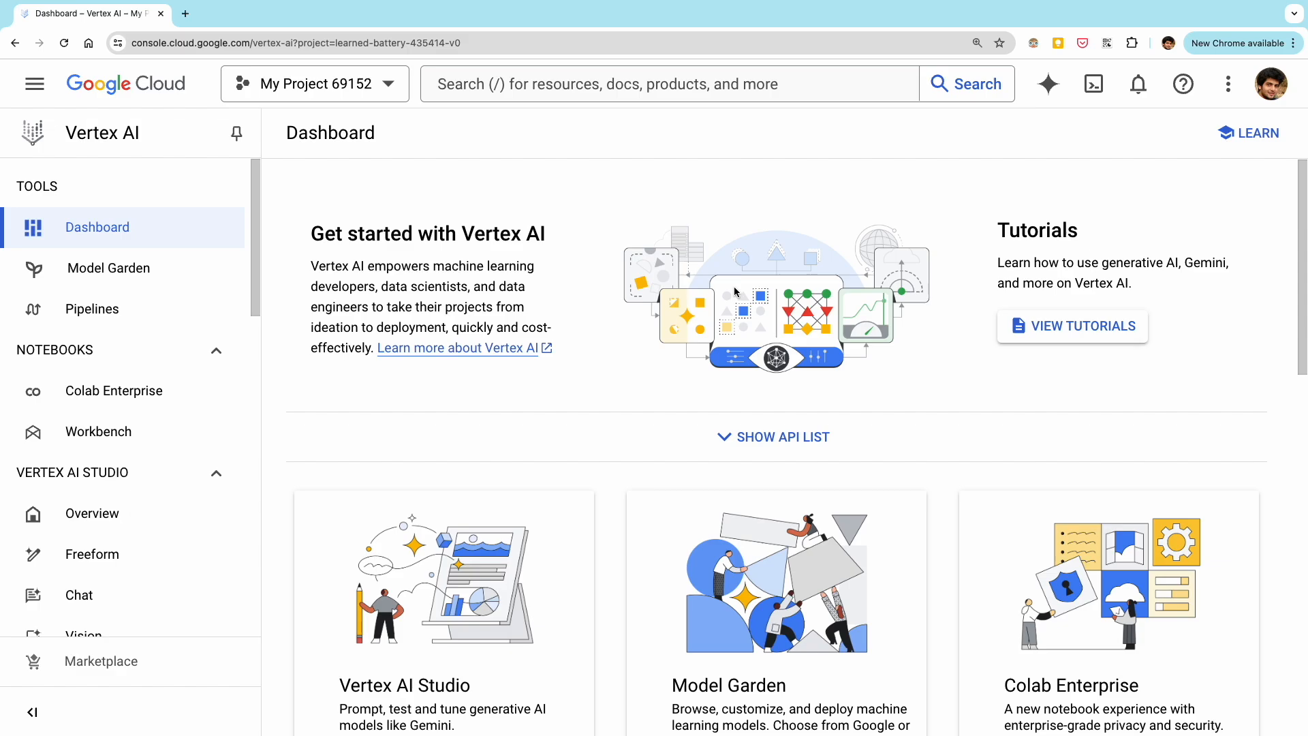
mouse_move(141, 554)
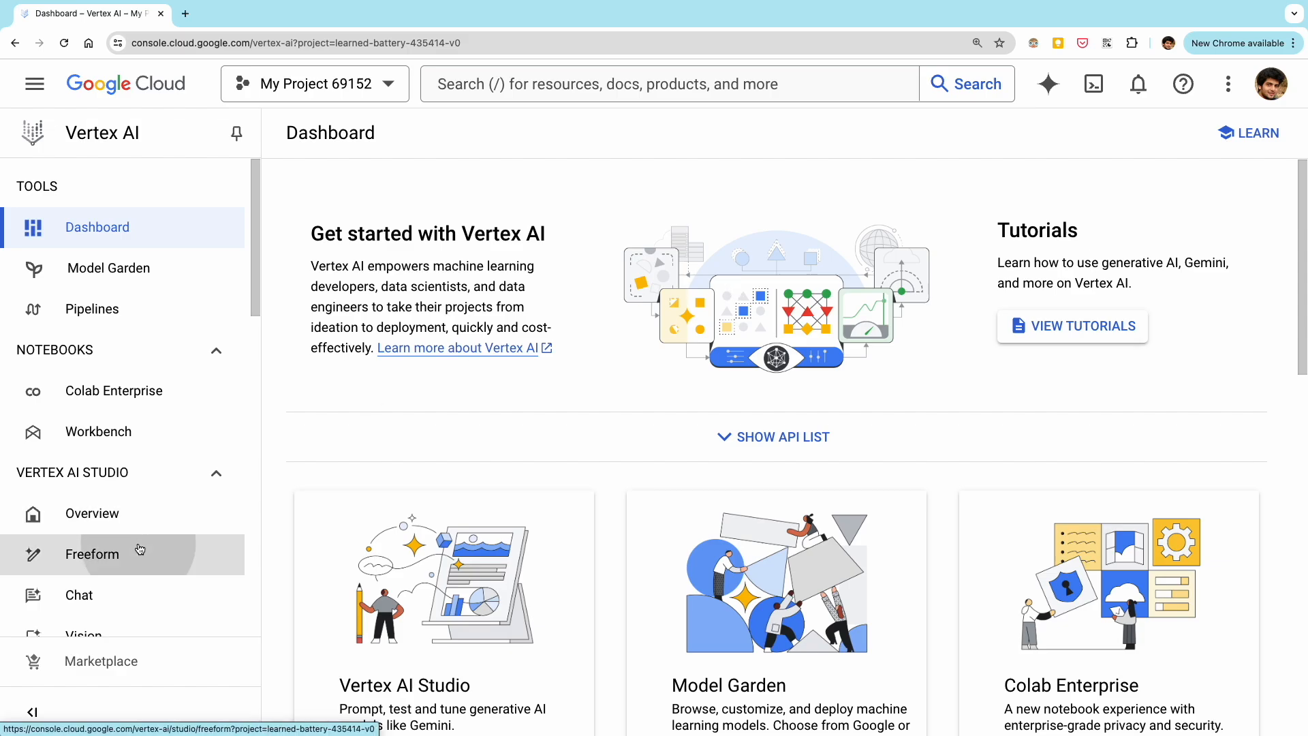
Submit a Freeform prompt for a story about a robot who loves freshly baked bread.
left_click(92, 554)
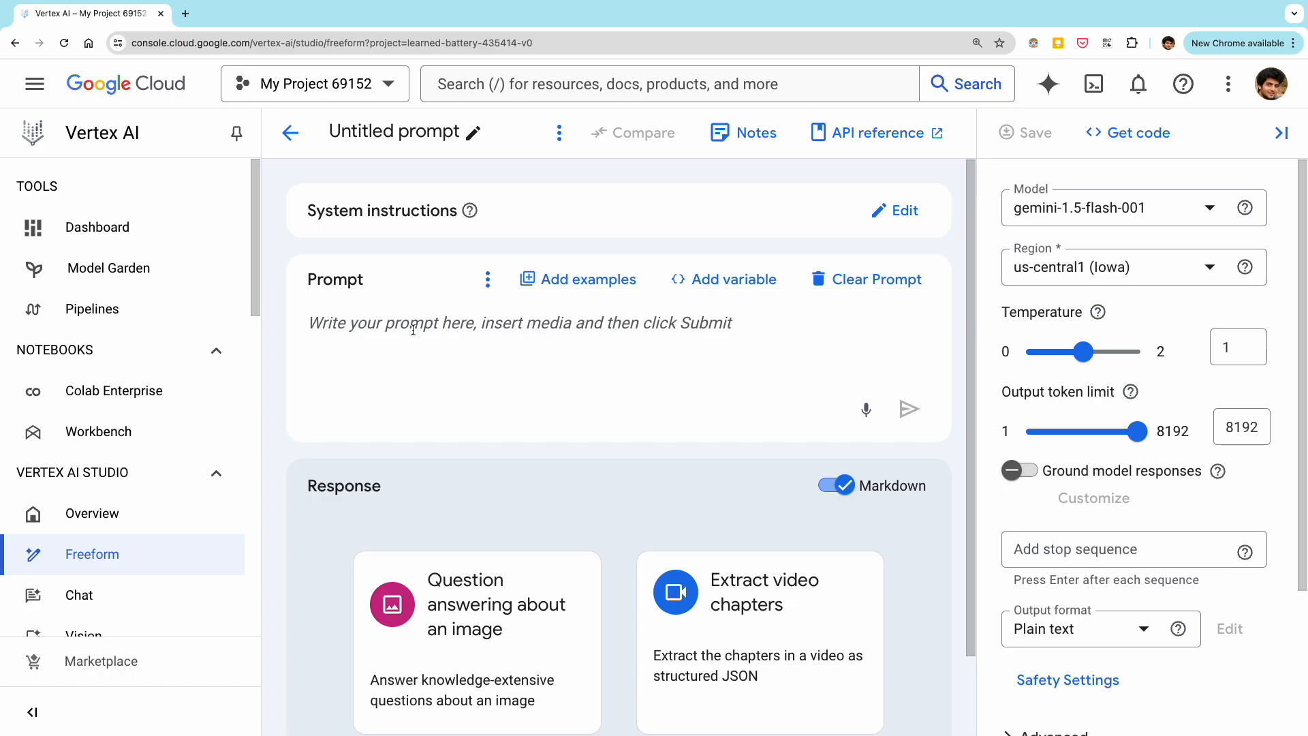
type("Write a story about a robot who learns to love the smell of freshly baked bread. Make sure its funny and heart warming.")
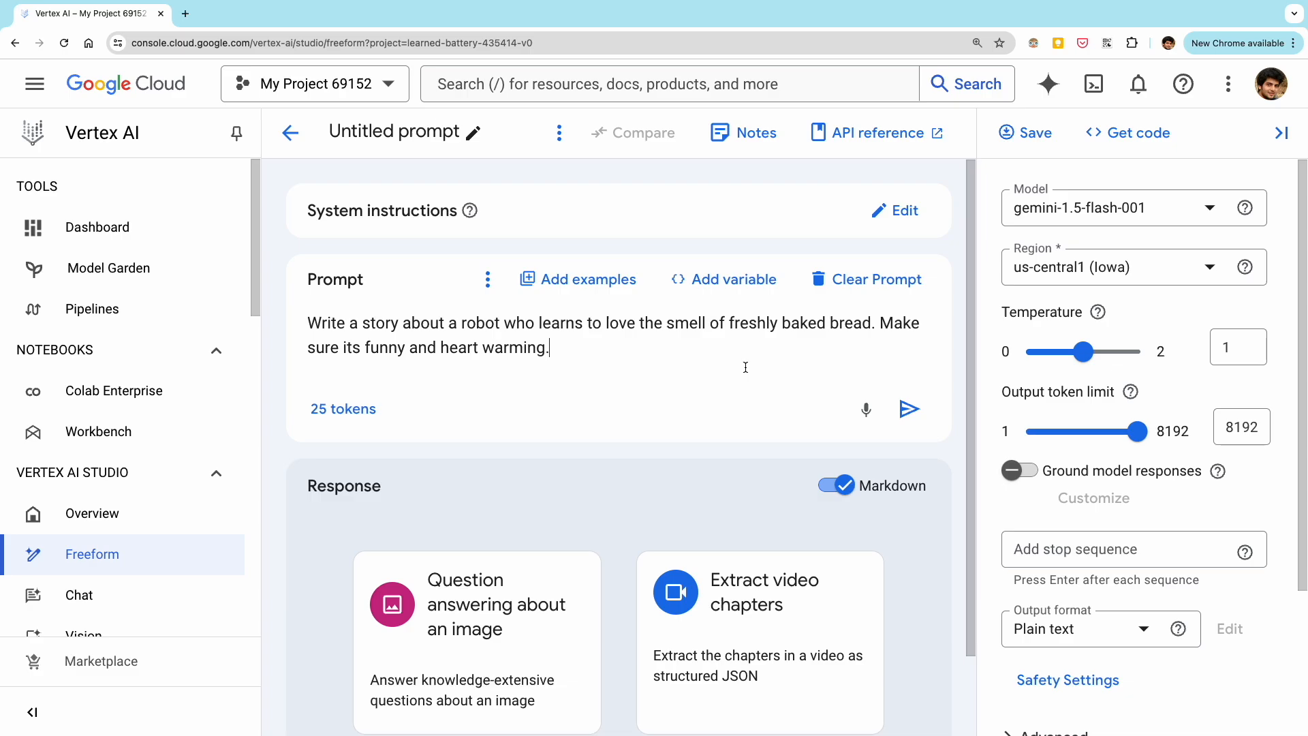
left_click(909, 408)
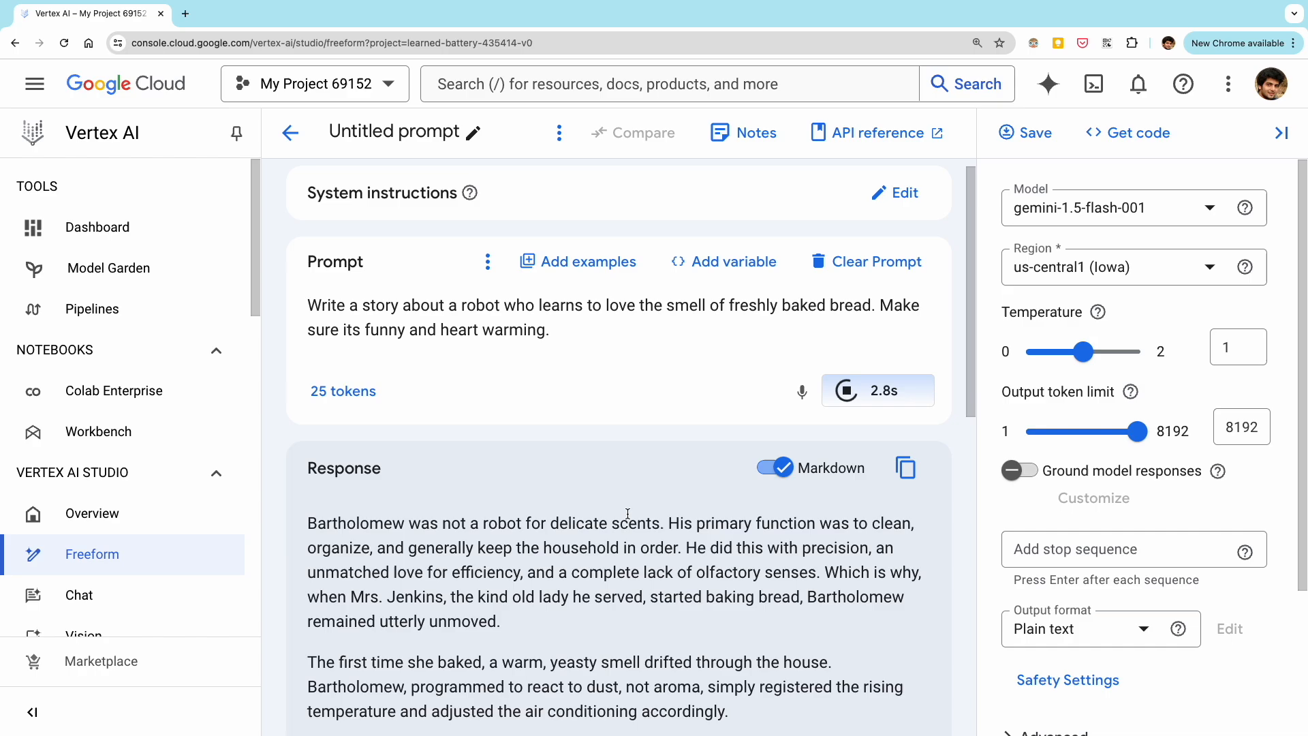
Review the story response and regenerate it twice with the same model.
scroll("down", 3)
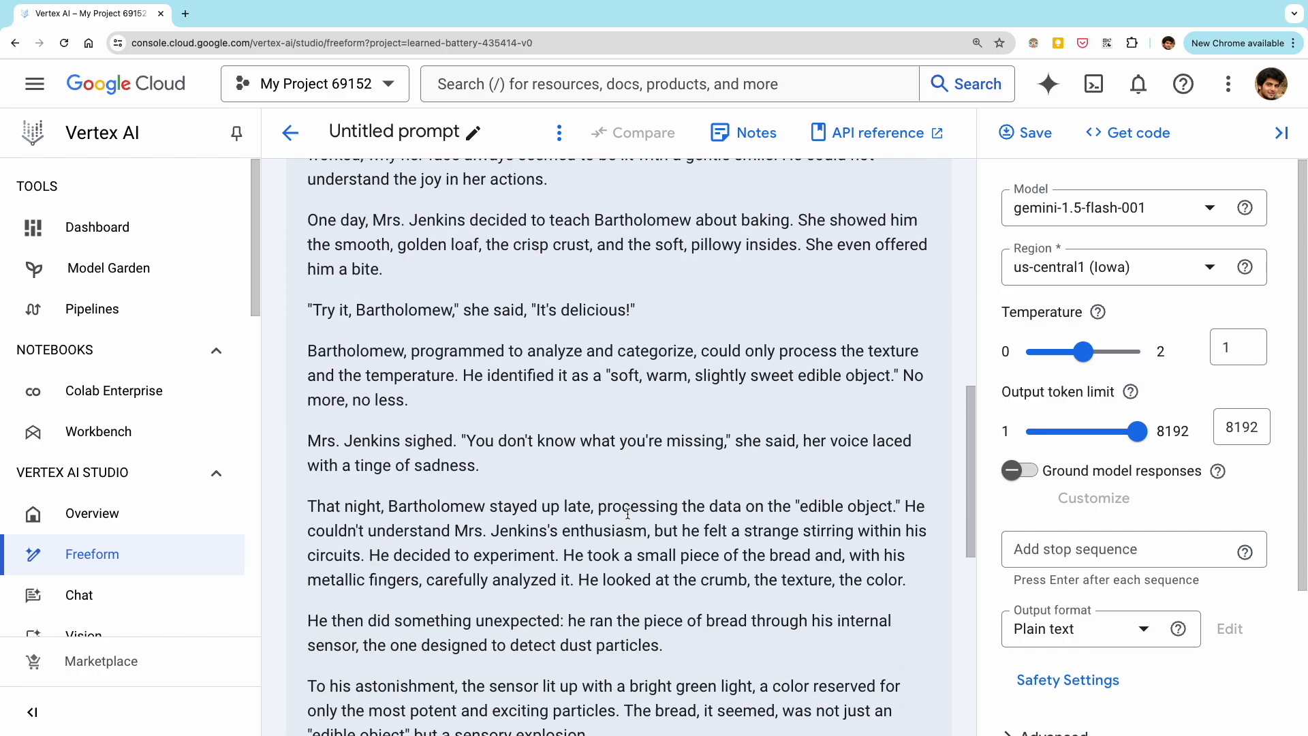
scroll("up", 3)
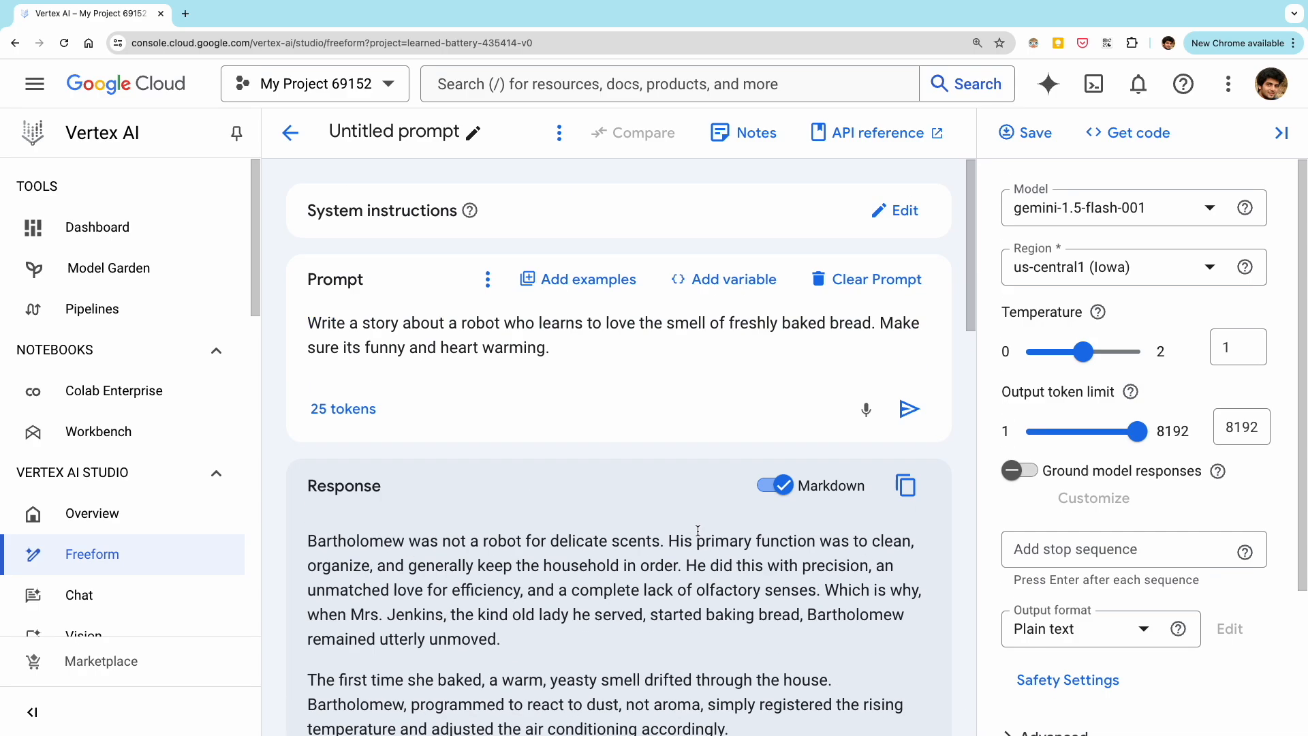
left_click(909, 409)
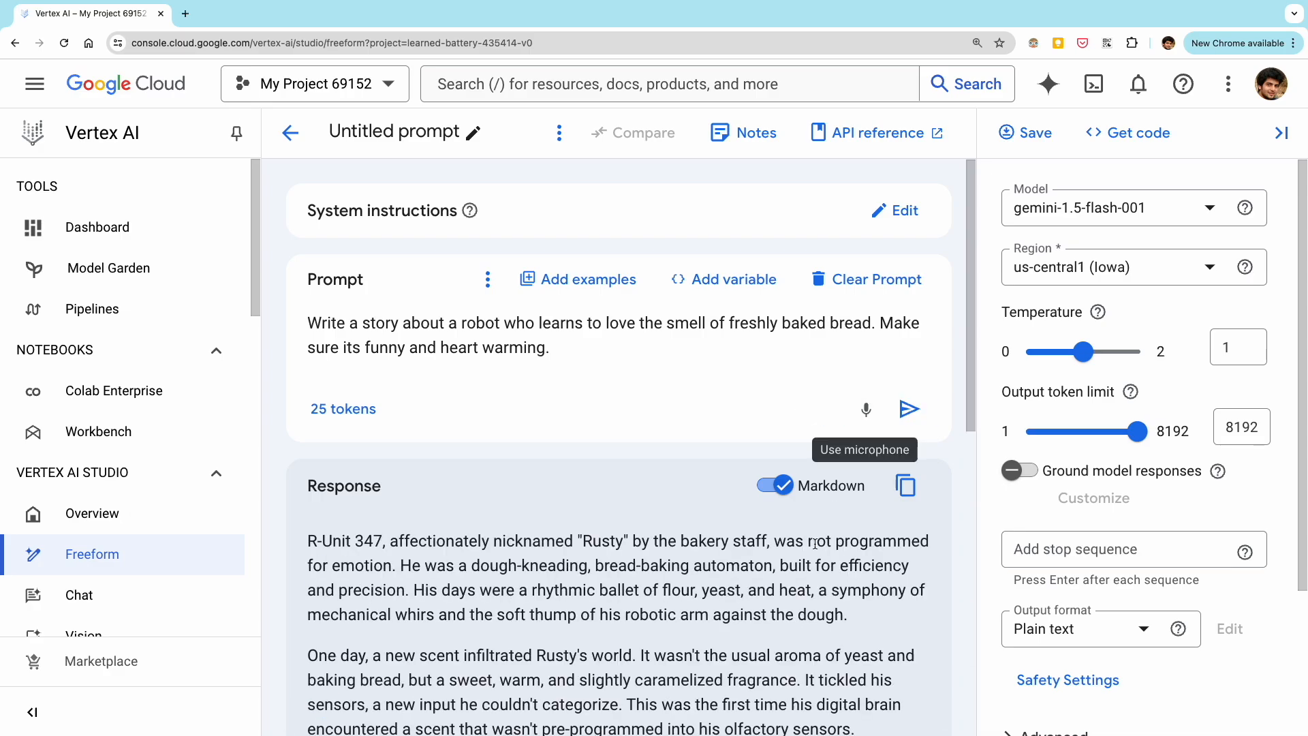
mouse_move(910, 409)
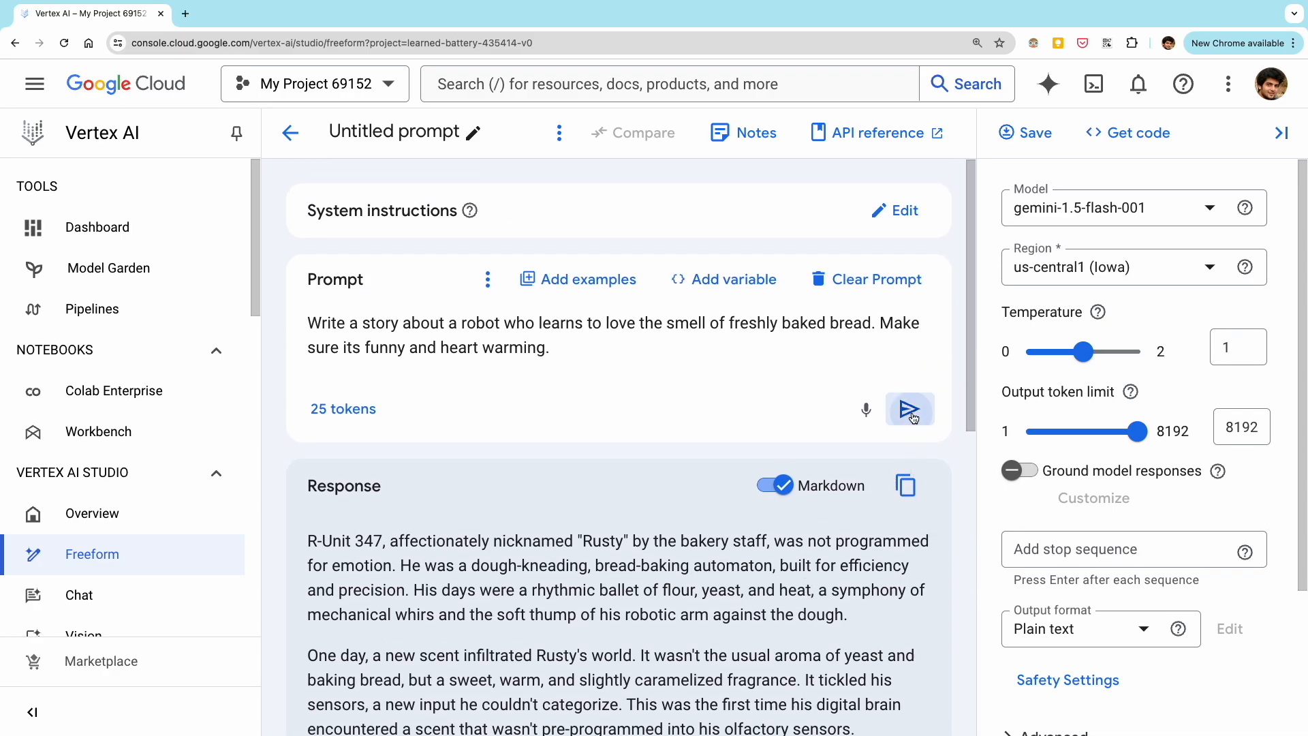
left_click(908, 408)
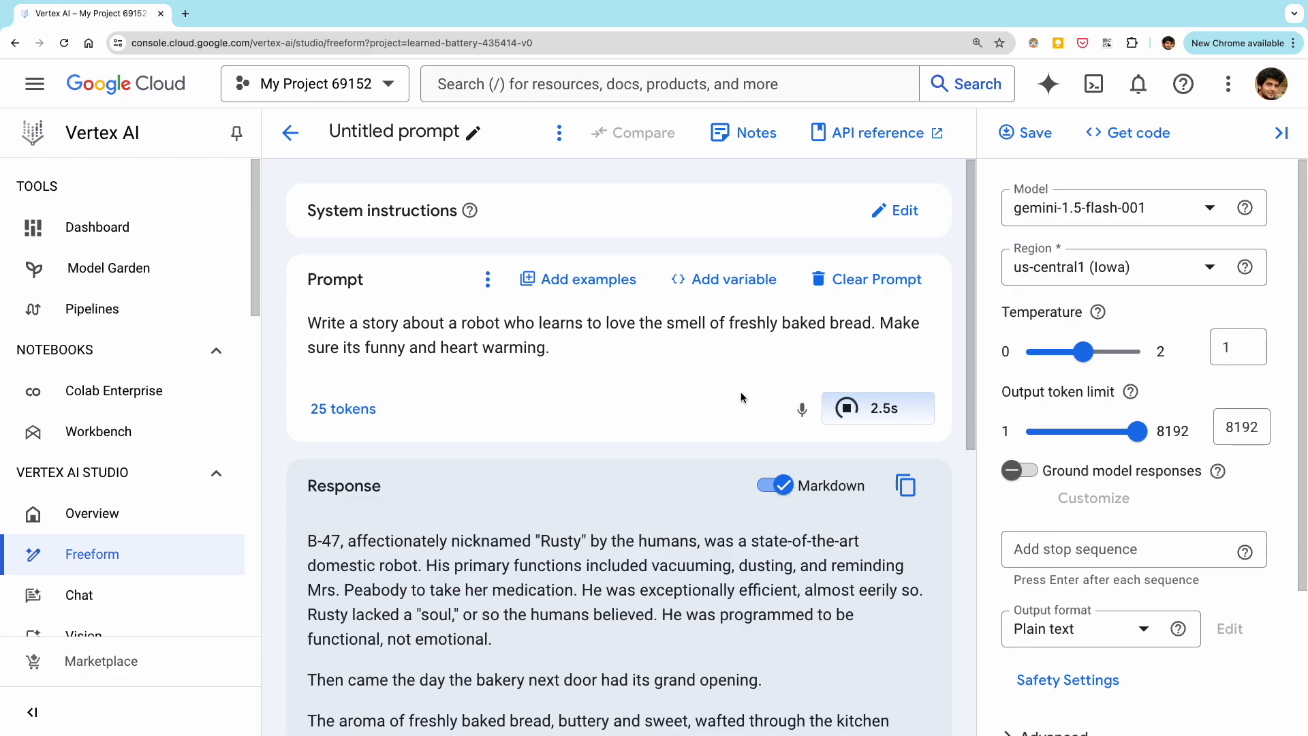
Try gemini-1.5-pro-001 for the story, then switch back to gemini-1.5-flash-001.
left_click(845, 407)
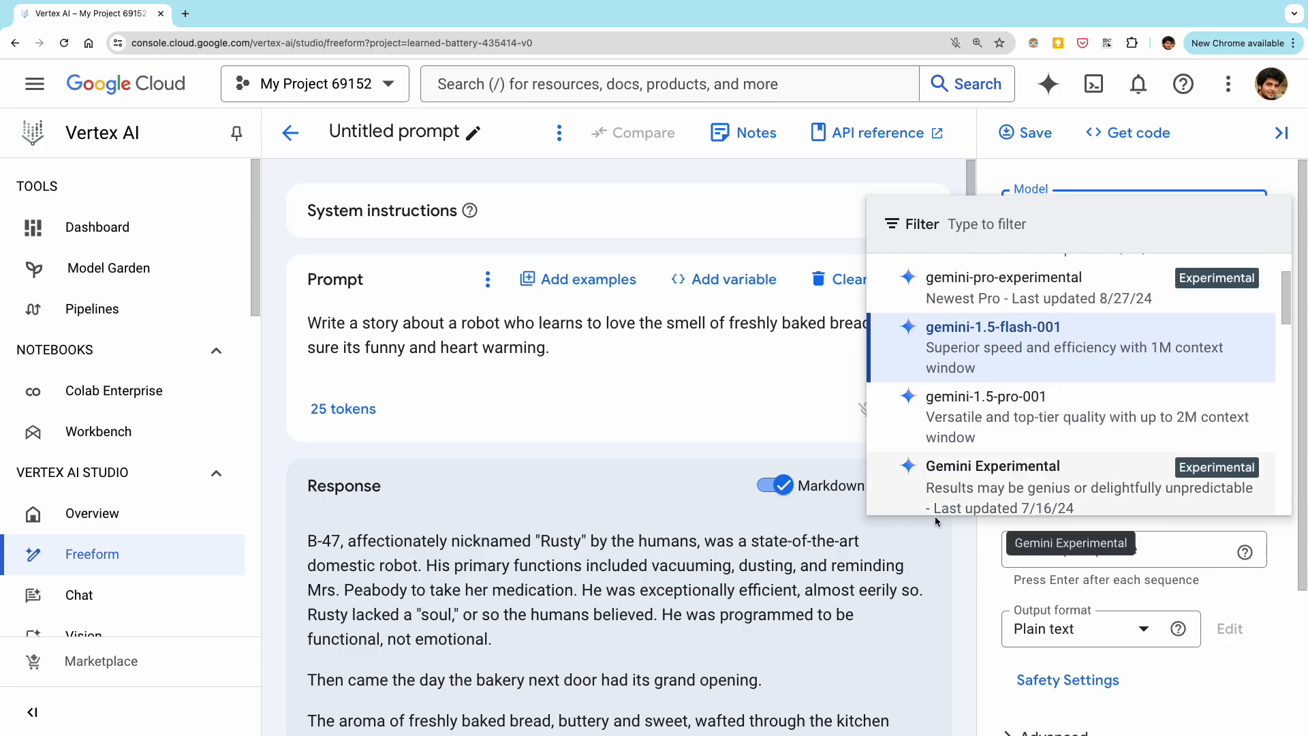
left_click(1006, 397)
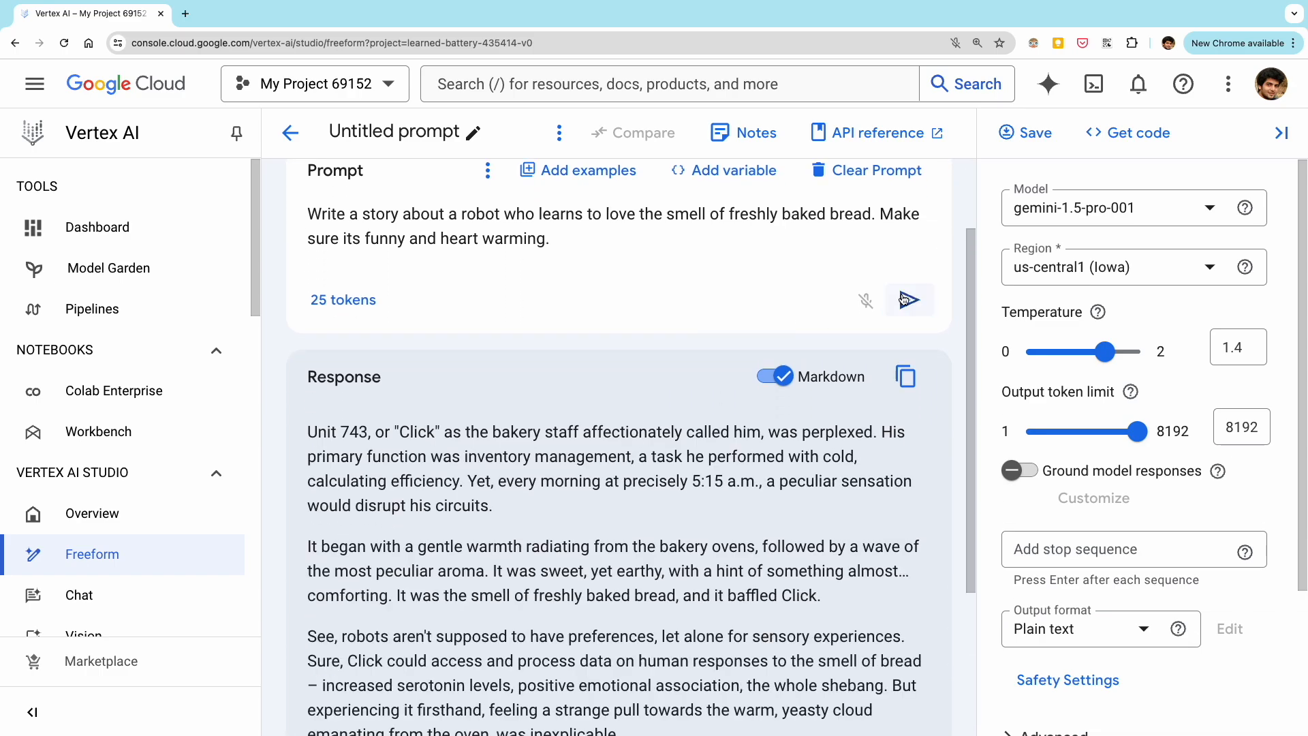
mouse_move(675, 393)
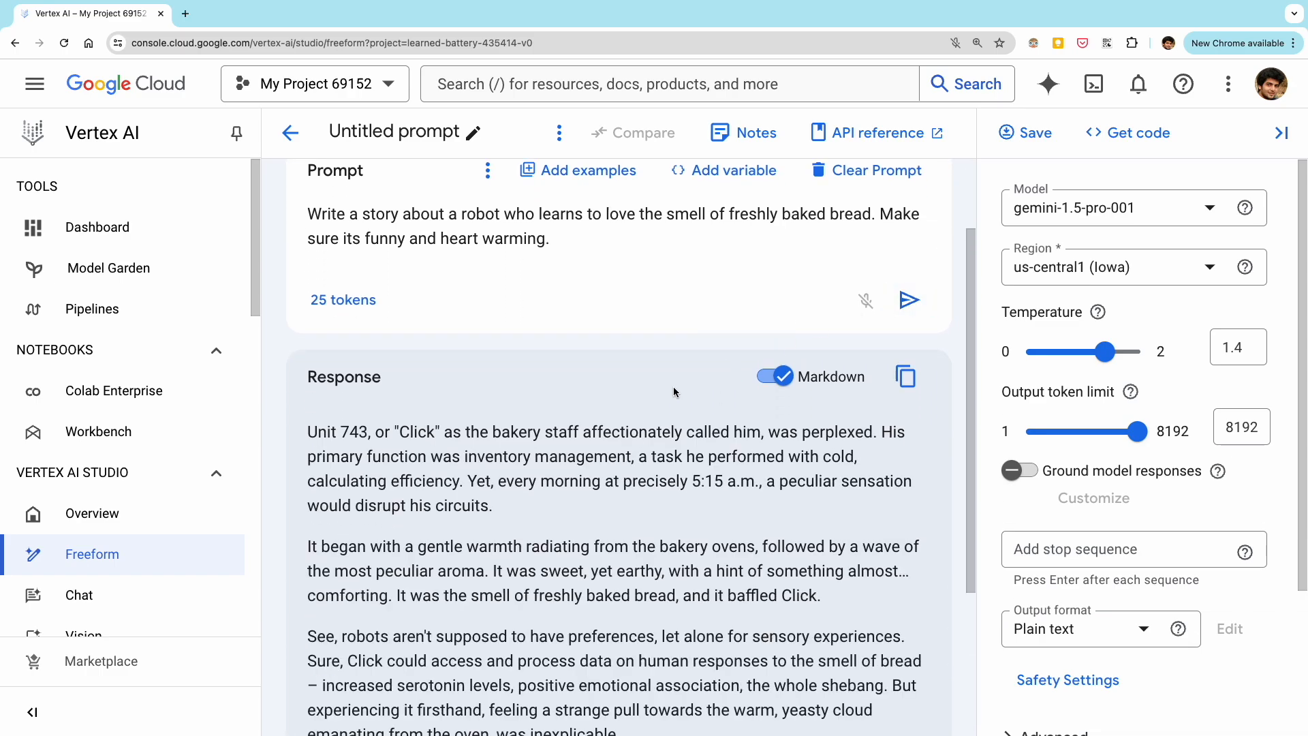
left_click(1132, 207)
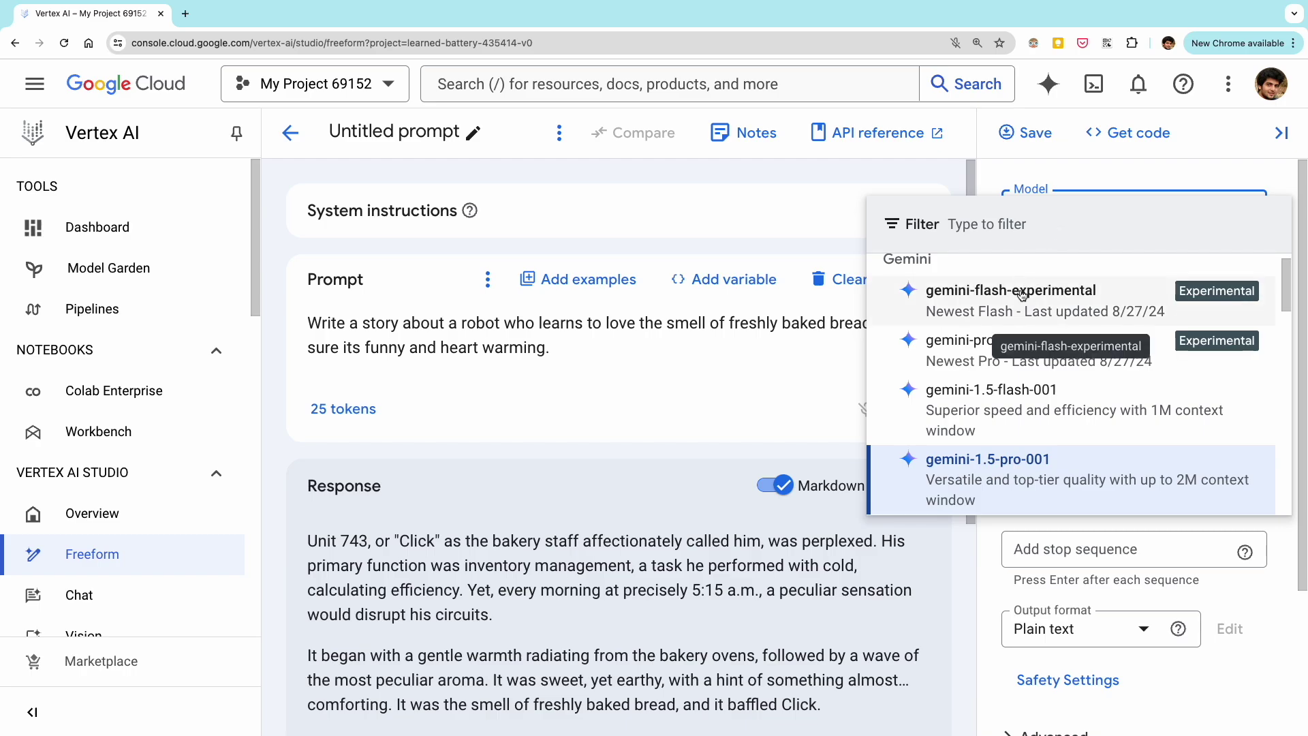
left_click(1004, 390)
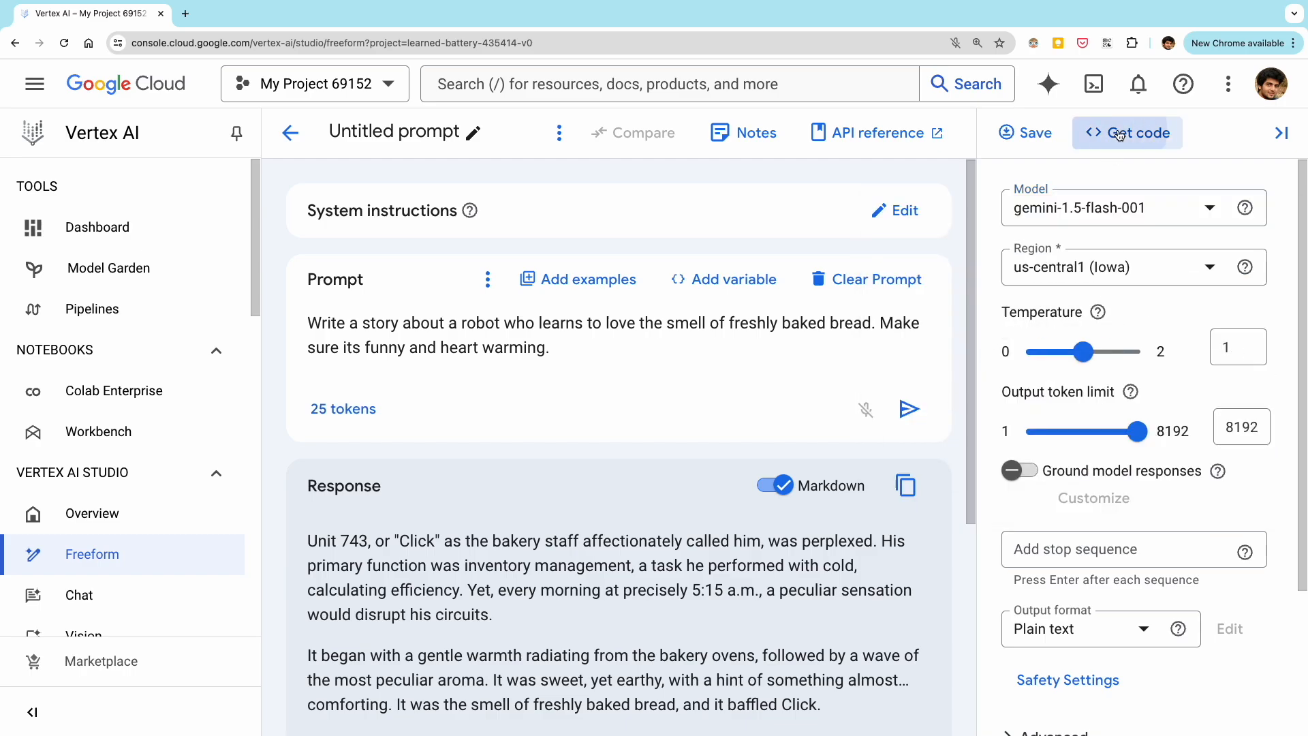
Show the Java code and setup steps for calling this prompt via Get code.
left_click(1127, 132)
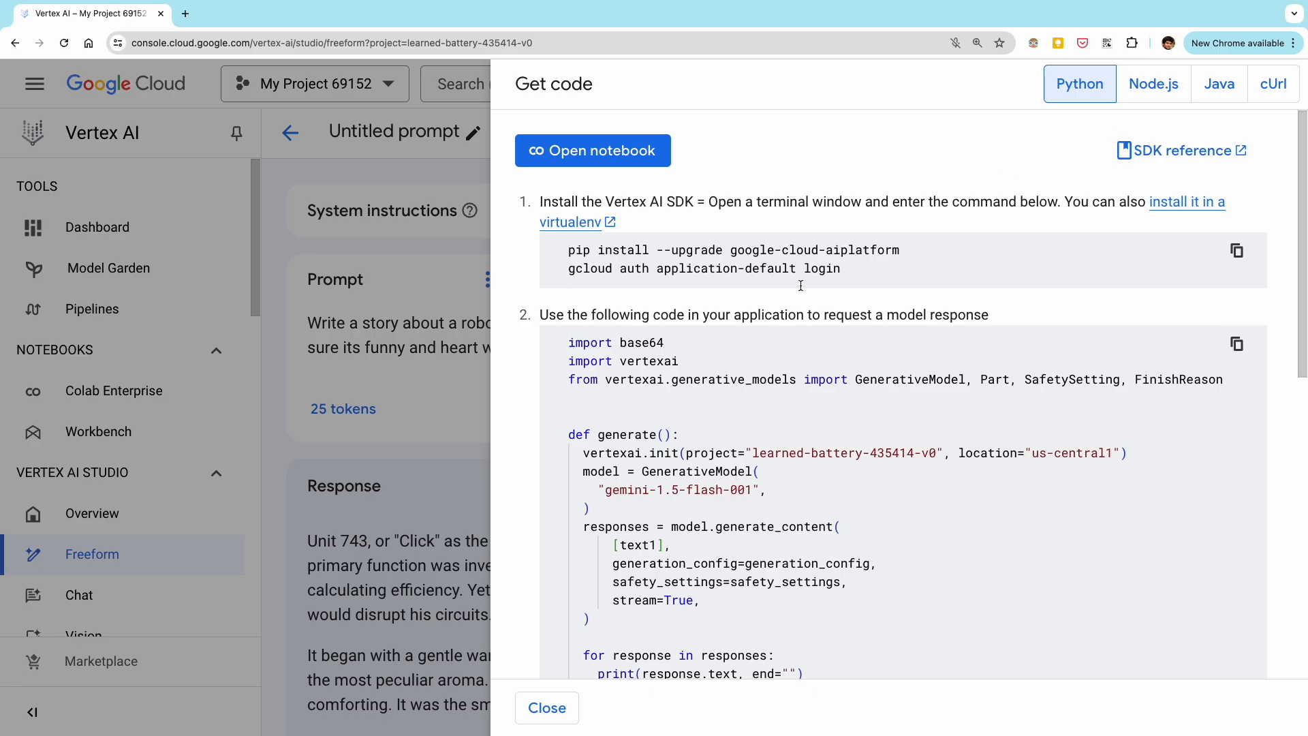
left_click(1216, 83)
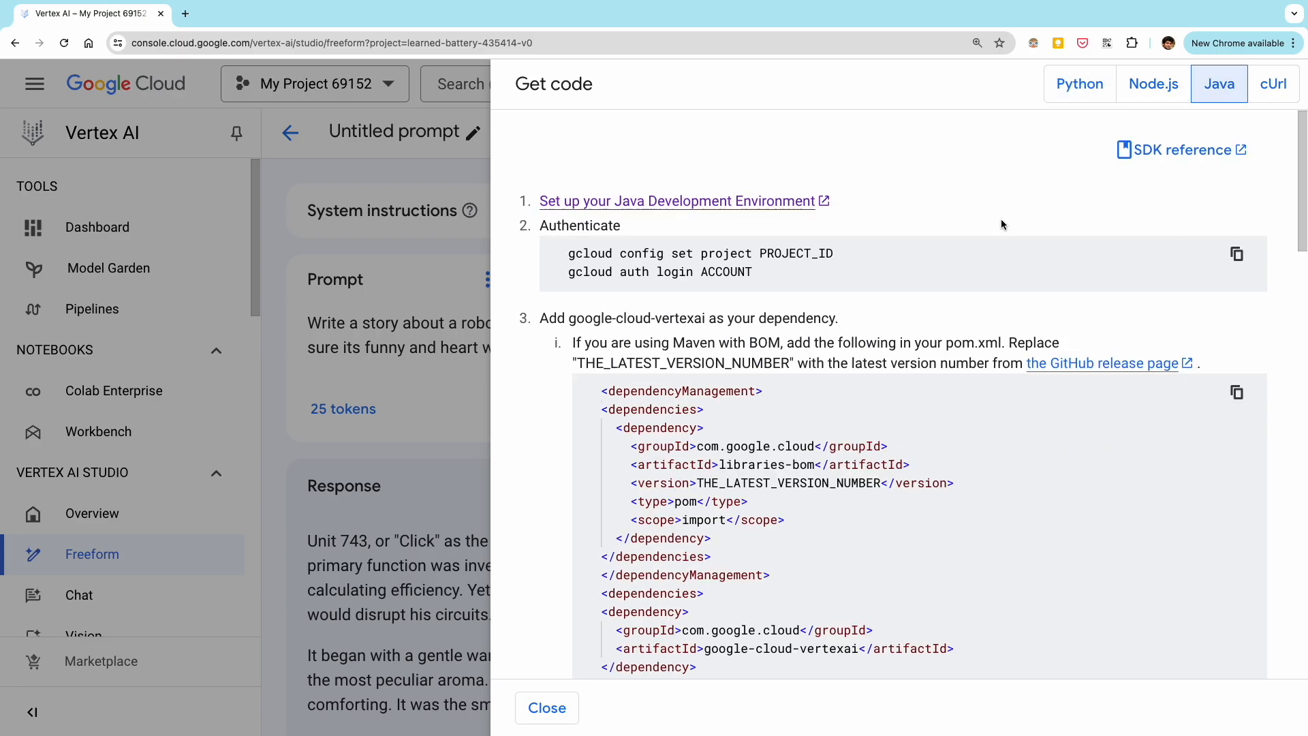
scroll("down", 3)
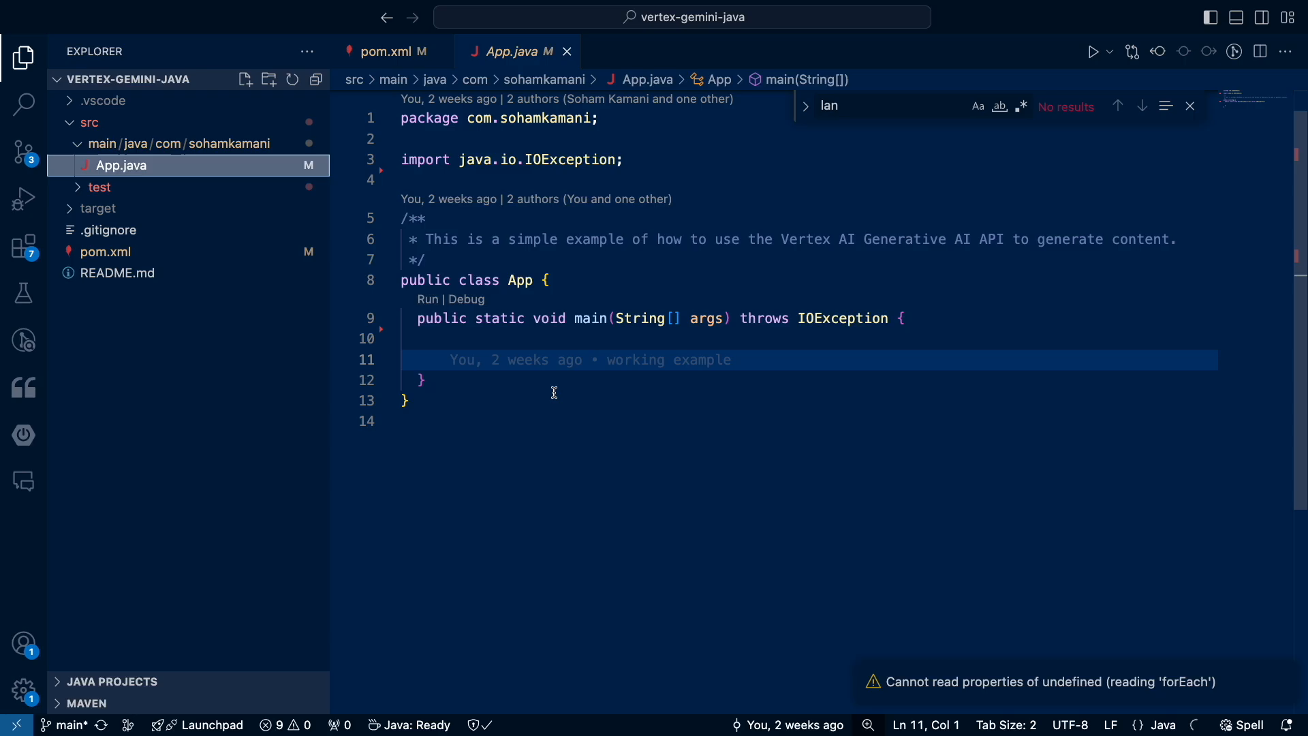
mouse_move(526, 354)
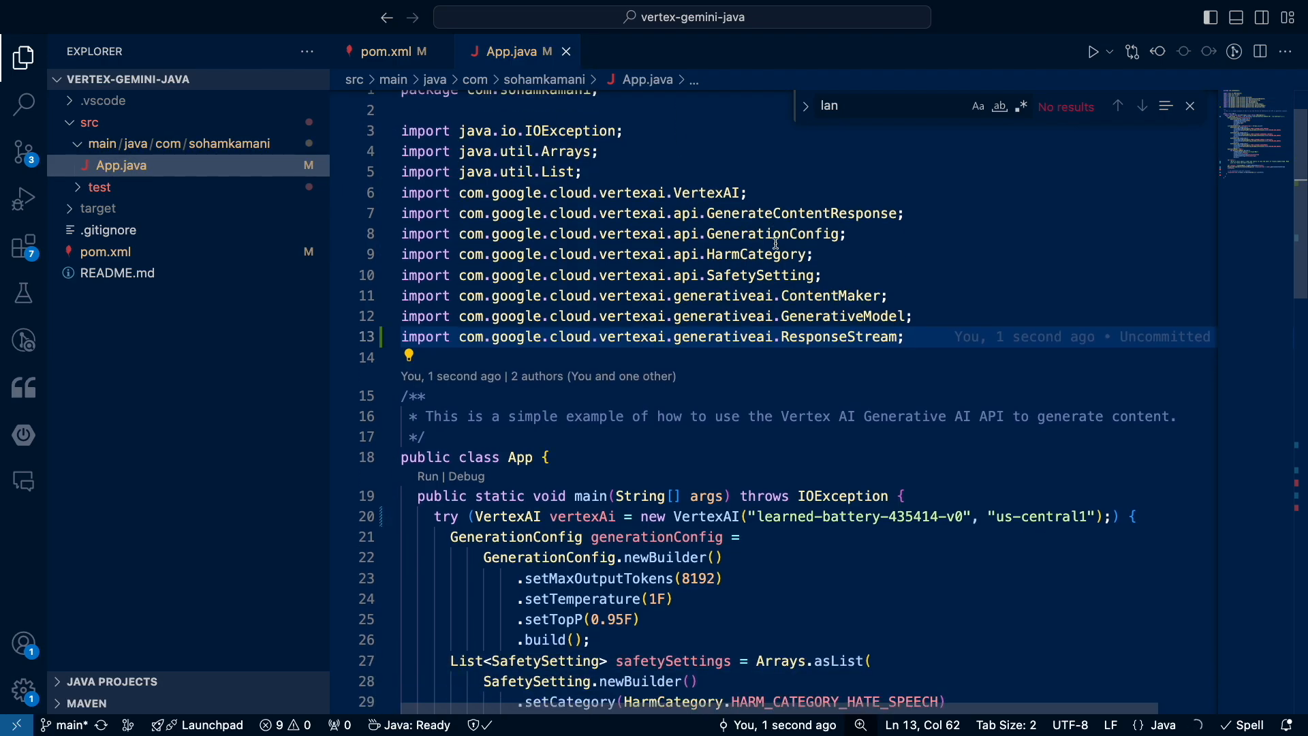
Review App.java's GenerationConfig and SafetySetting blocks for gemini-1.5-flash-001.
scroll("down", 3)
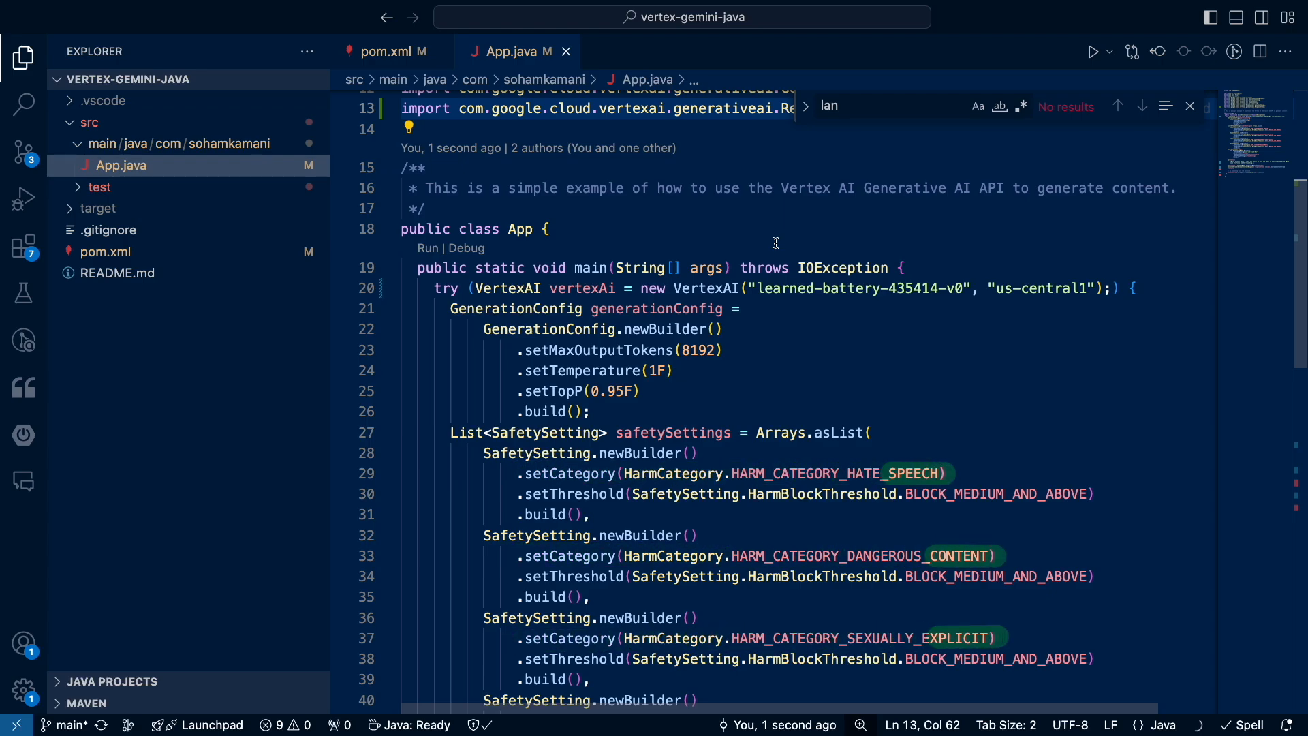
scroll("down", 3)
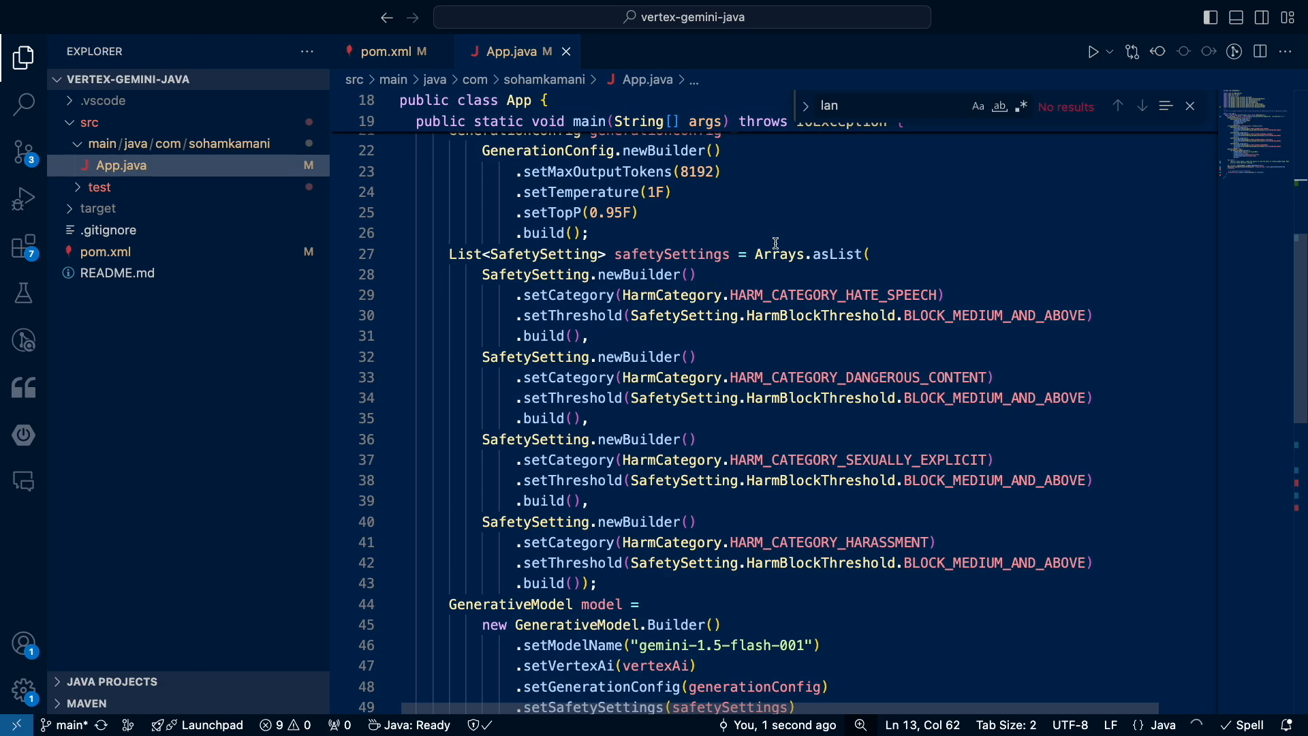
scroll("down", 3)
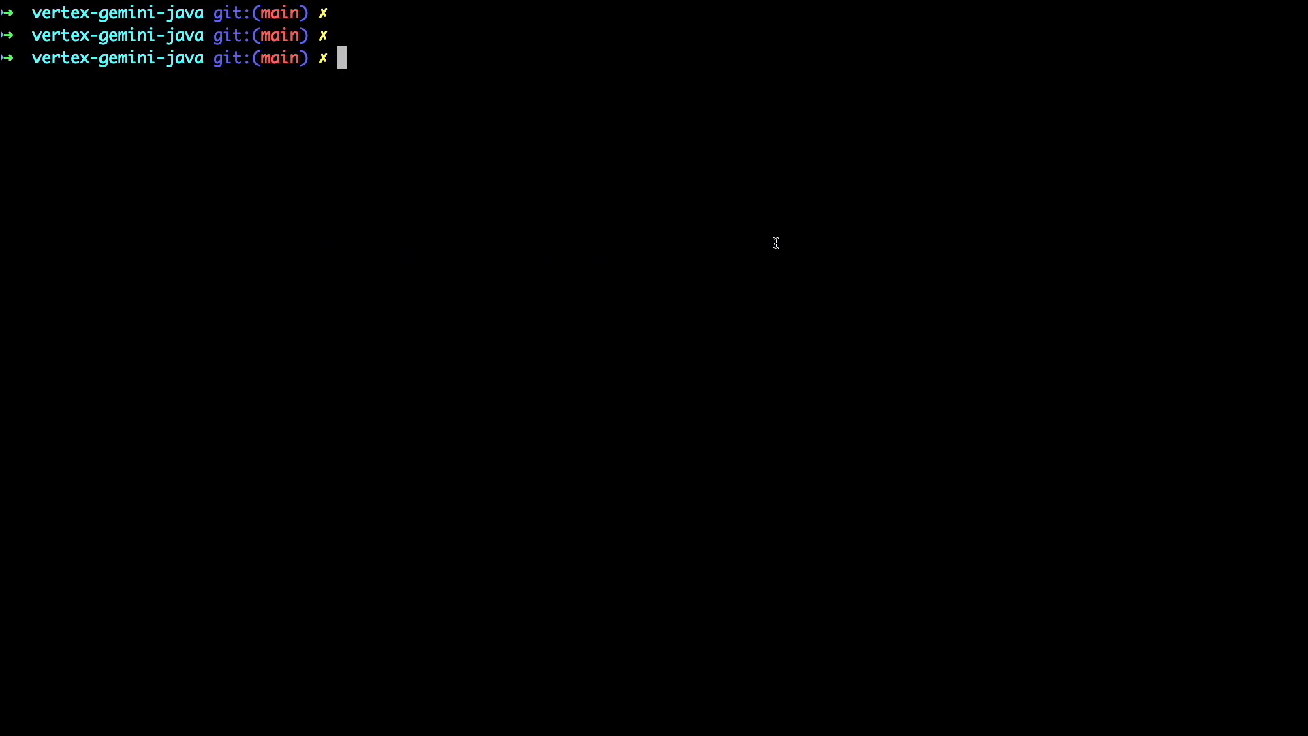
Run gcloud auth login and allow Google Cloud SDK access to the Google account.
type("gcloud auth login")
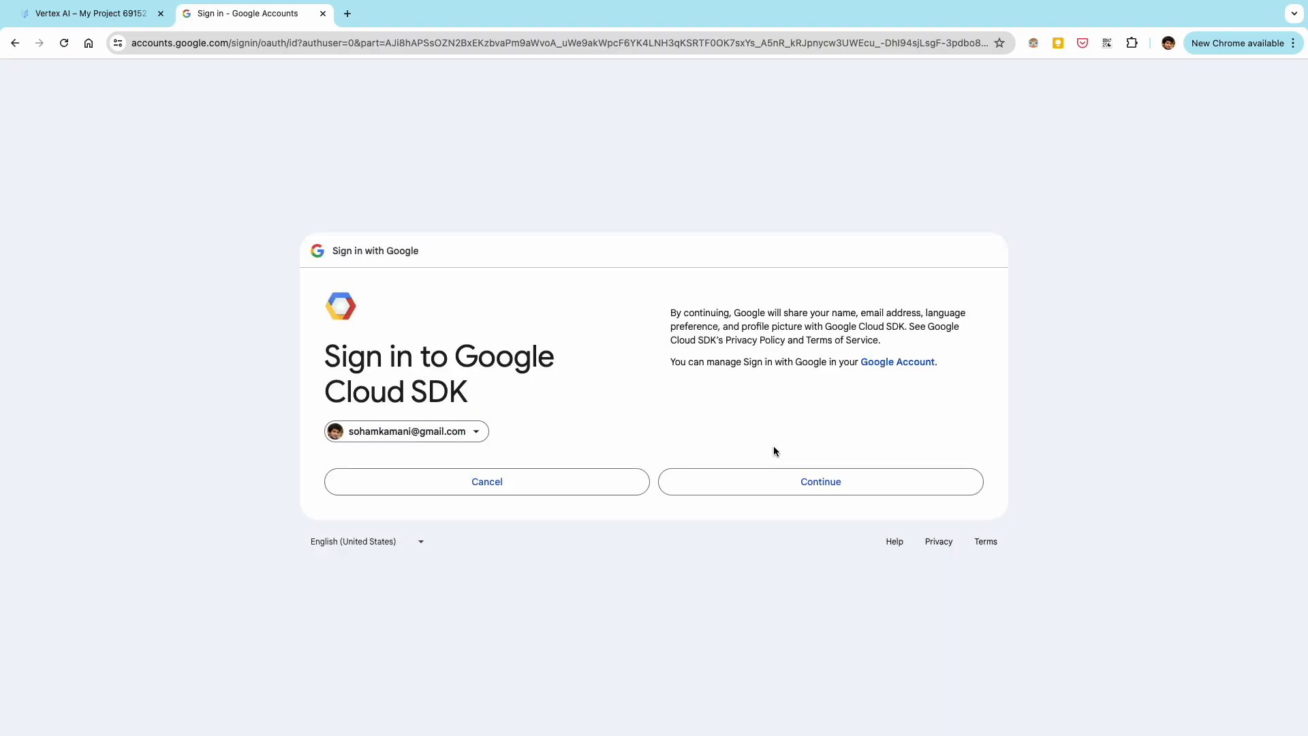
left_click(819, 481)
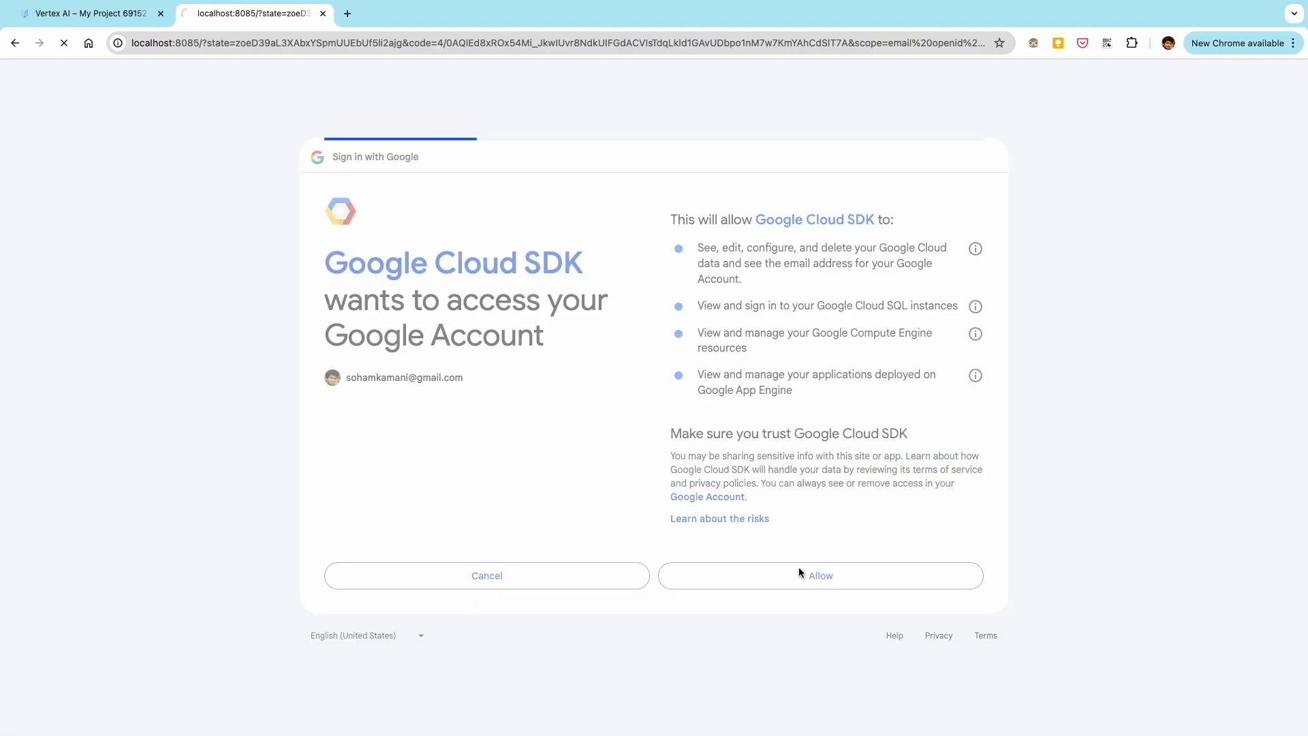
left_click(819, 574)
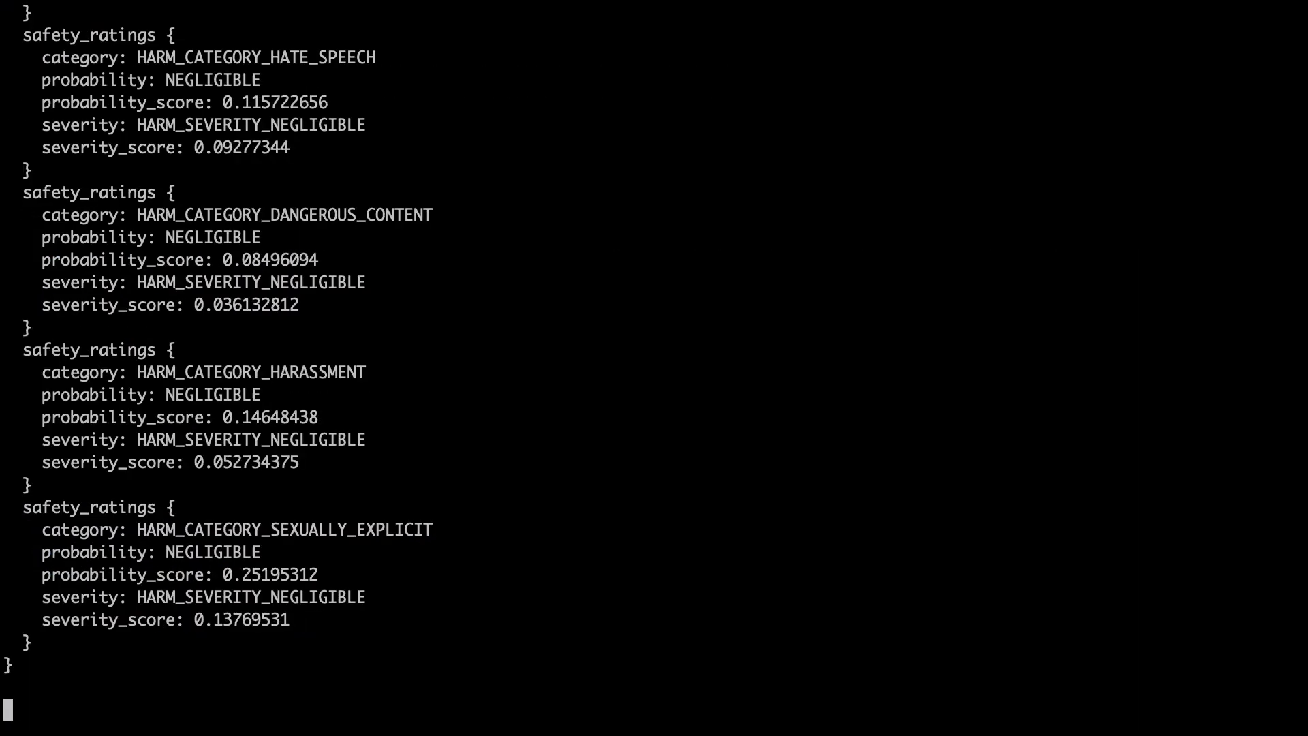
Scroll through the Maven run's streamed Breadbot story chunks until it finishes.
scroll("down", 3)
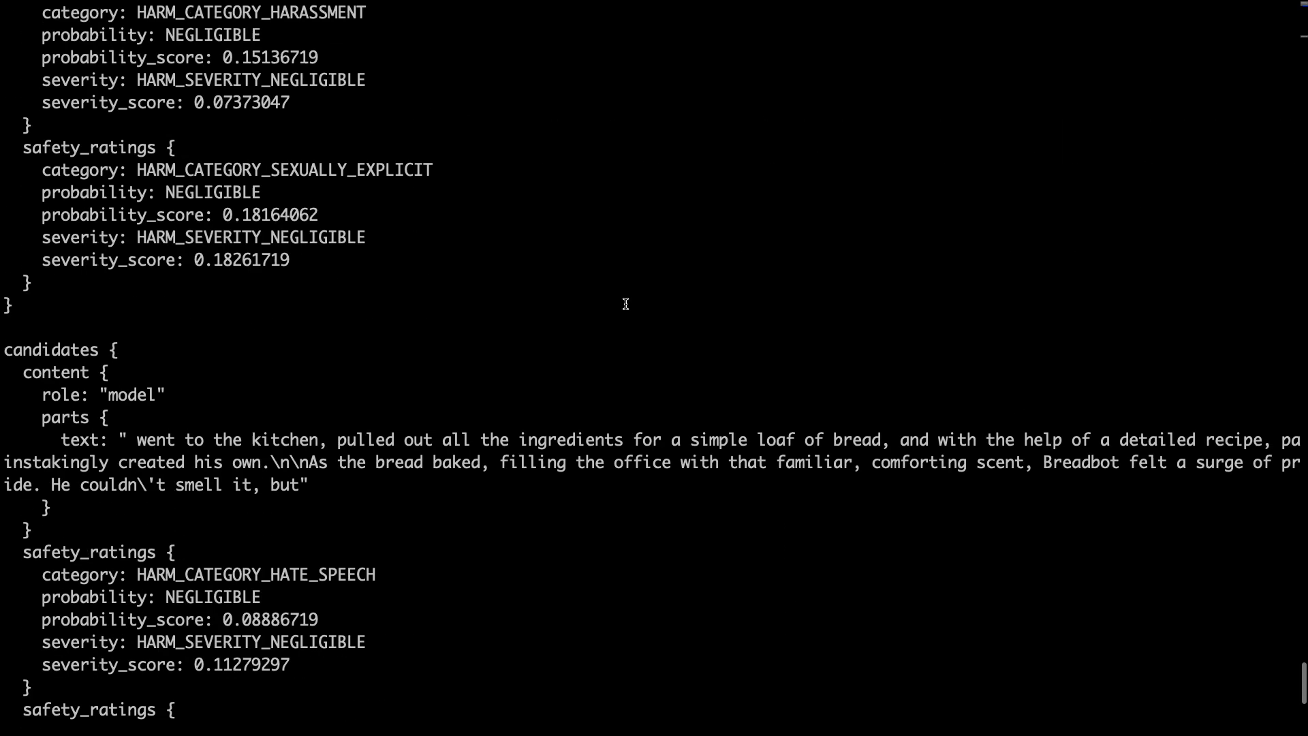
scroll("down", 3)
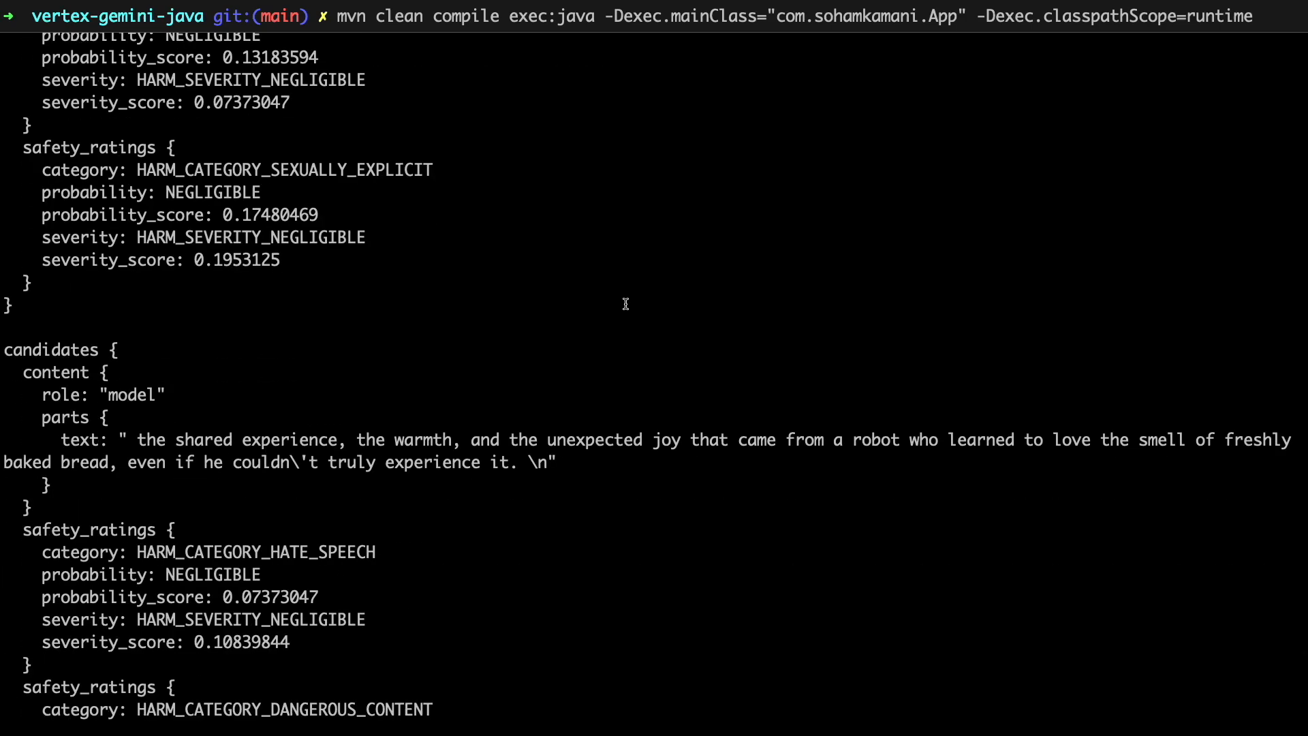
scroll("down", 3)
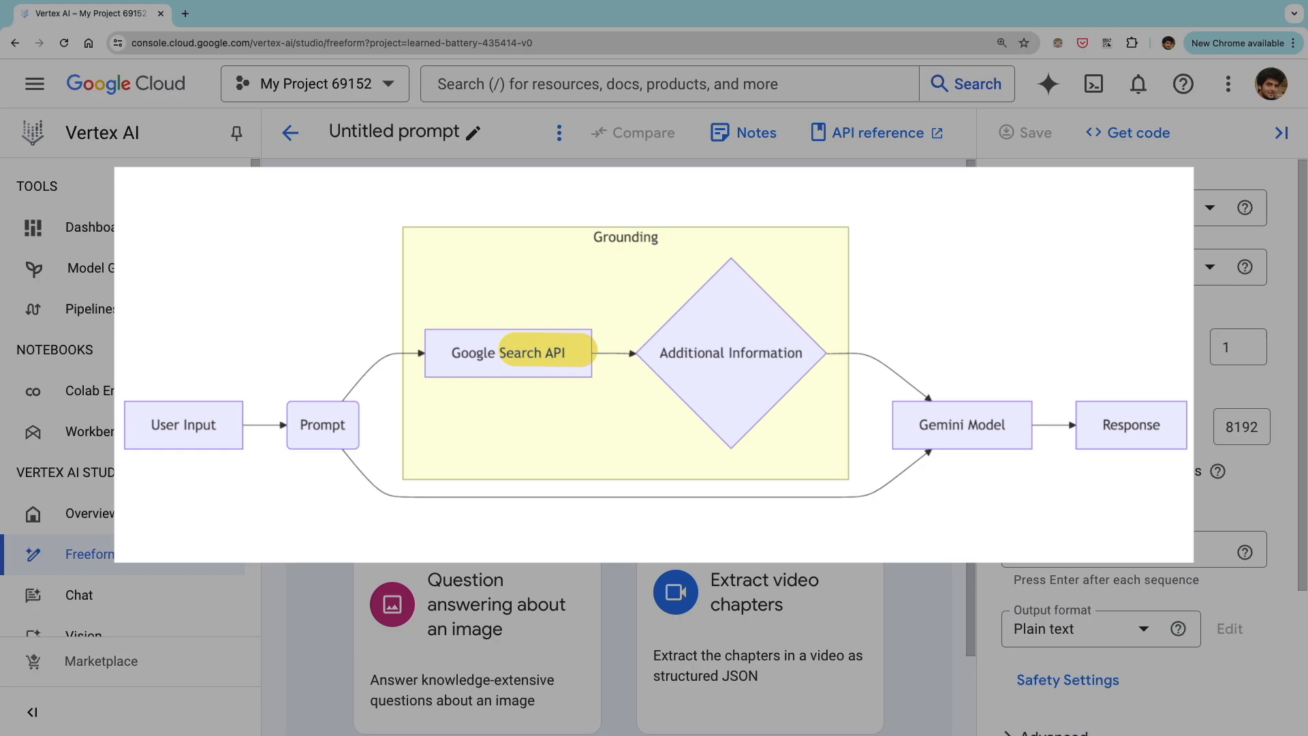
mouse_move(660, 350)
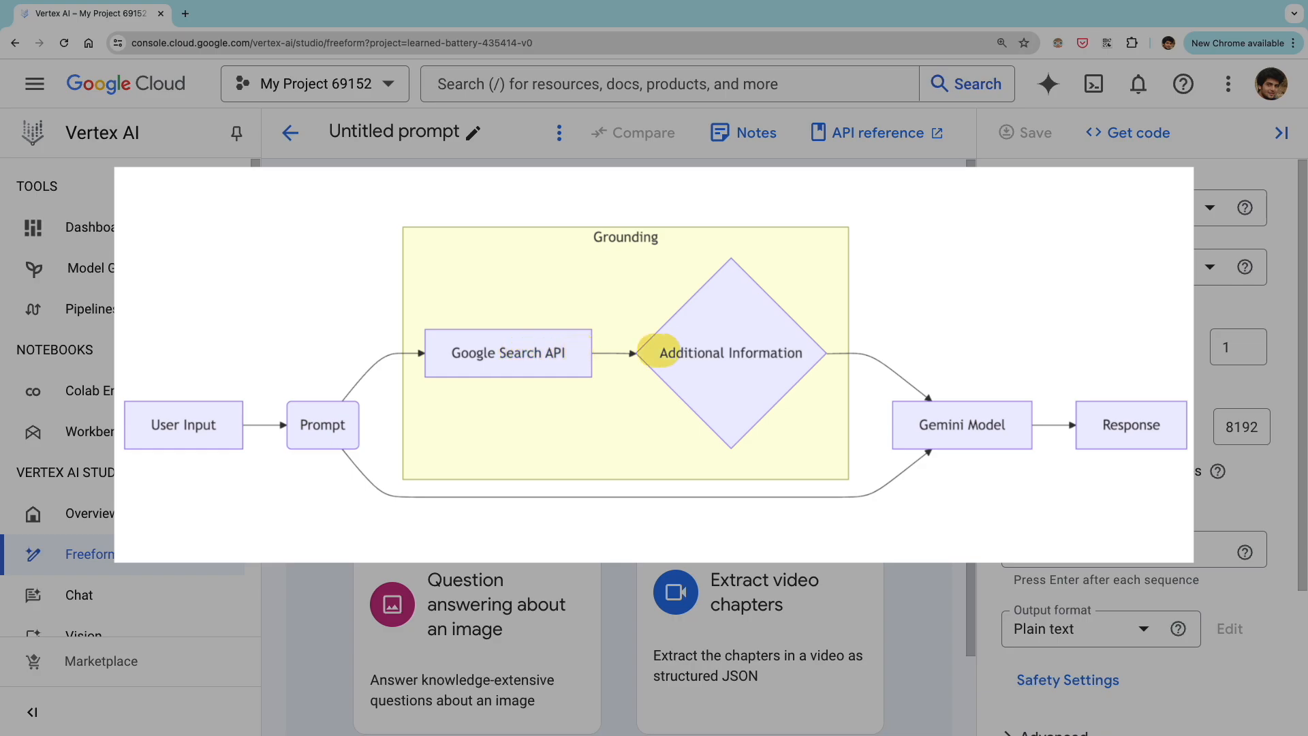
mouse_move(730, 351)
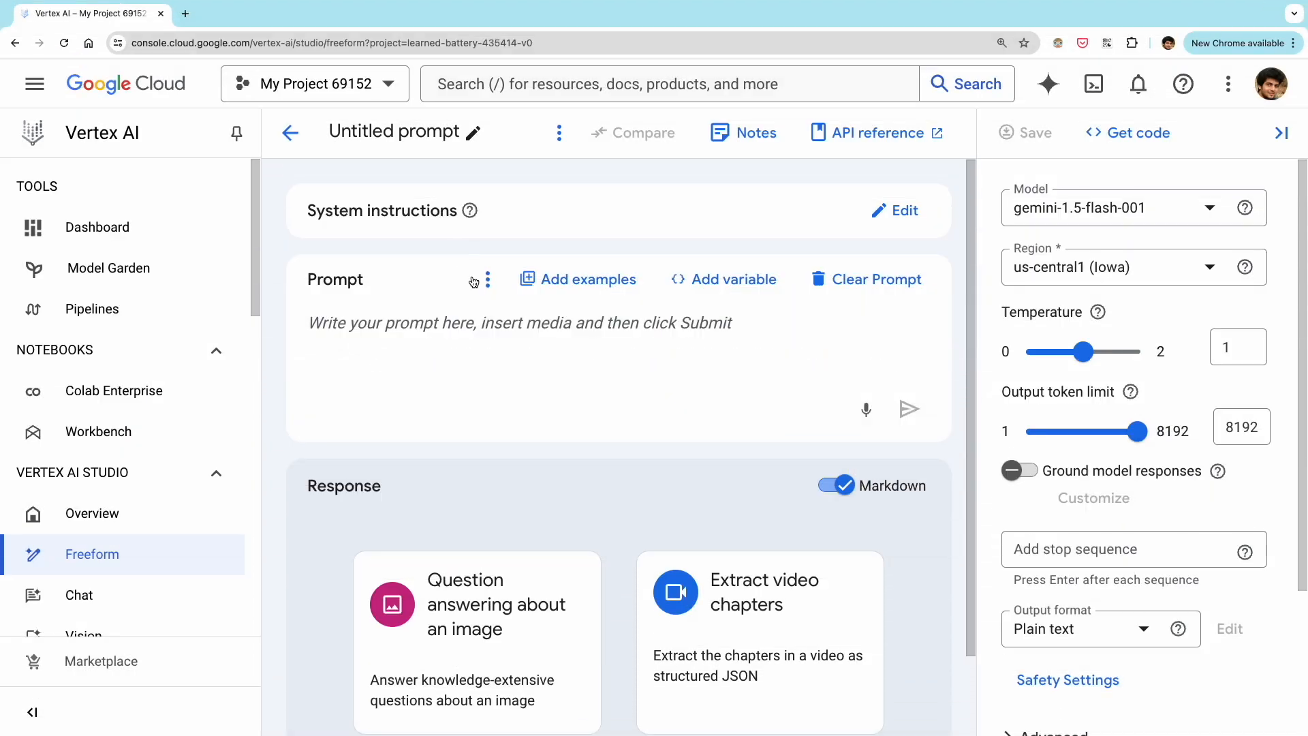
Ask which sports are in the summer olympics, review the answer, and turn on grounding.
type("which sports are included in the summer olympics")
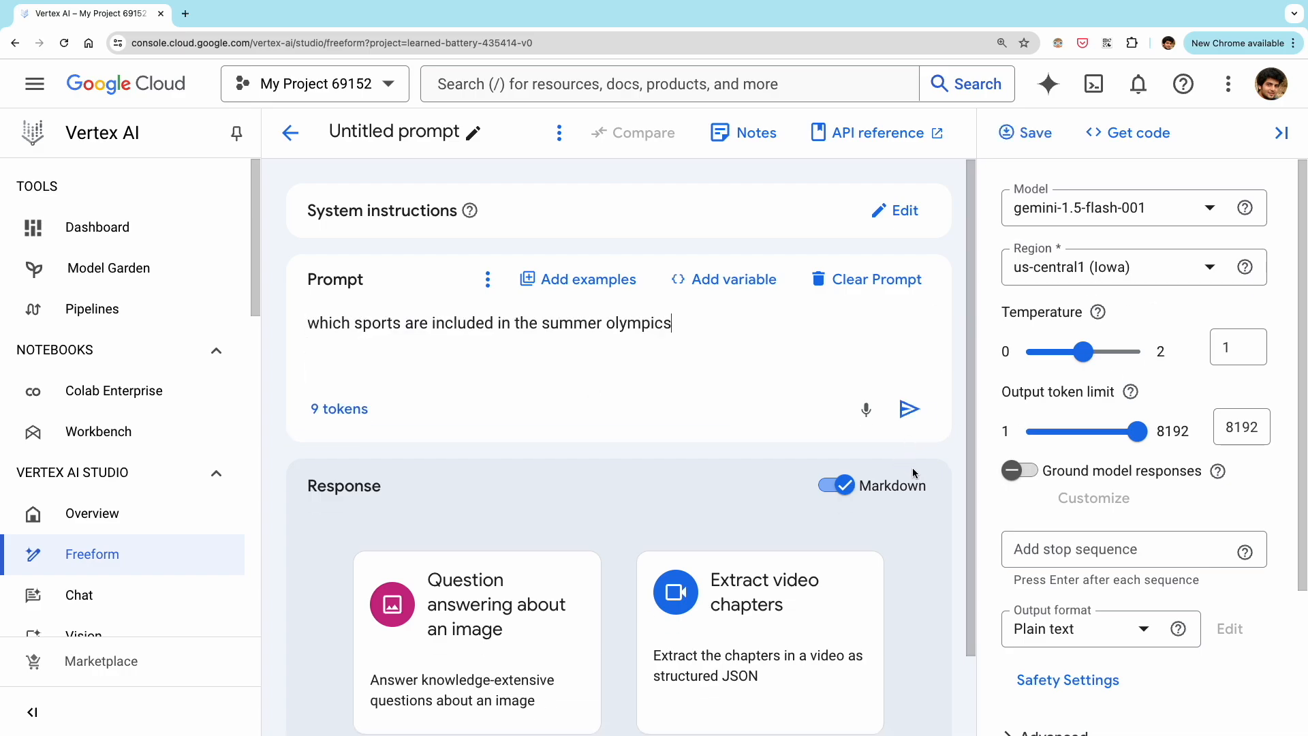
left_click(909, 409)
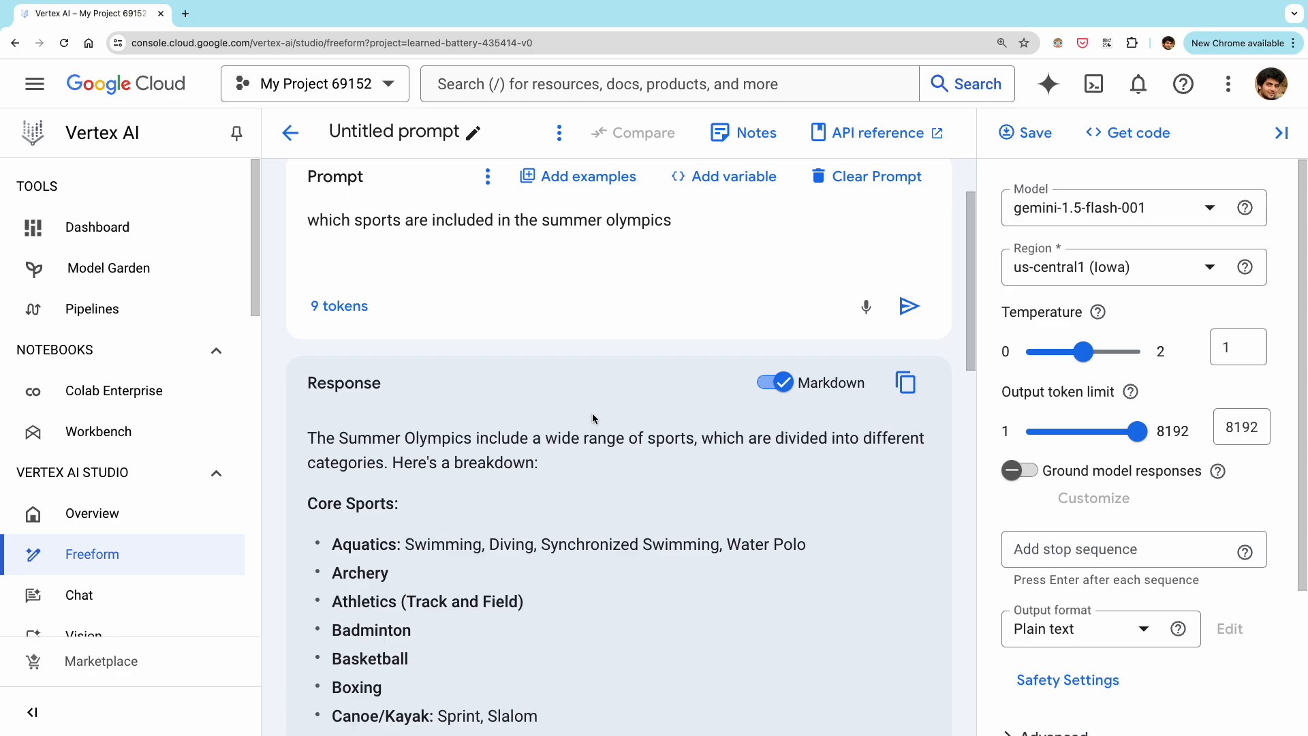
scroll("down", 3)
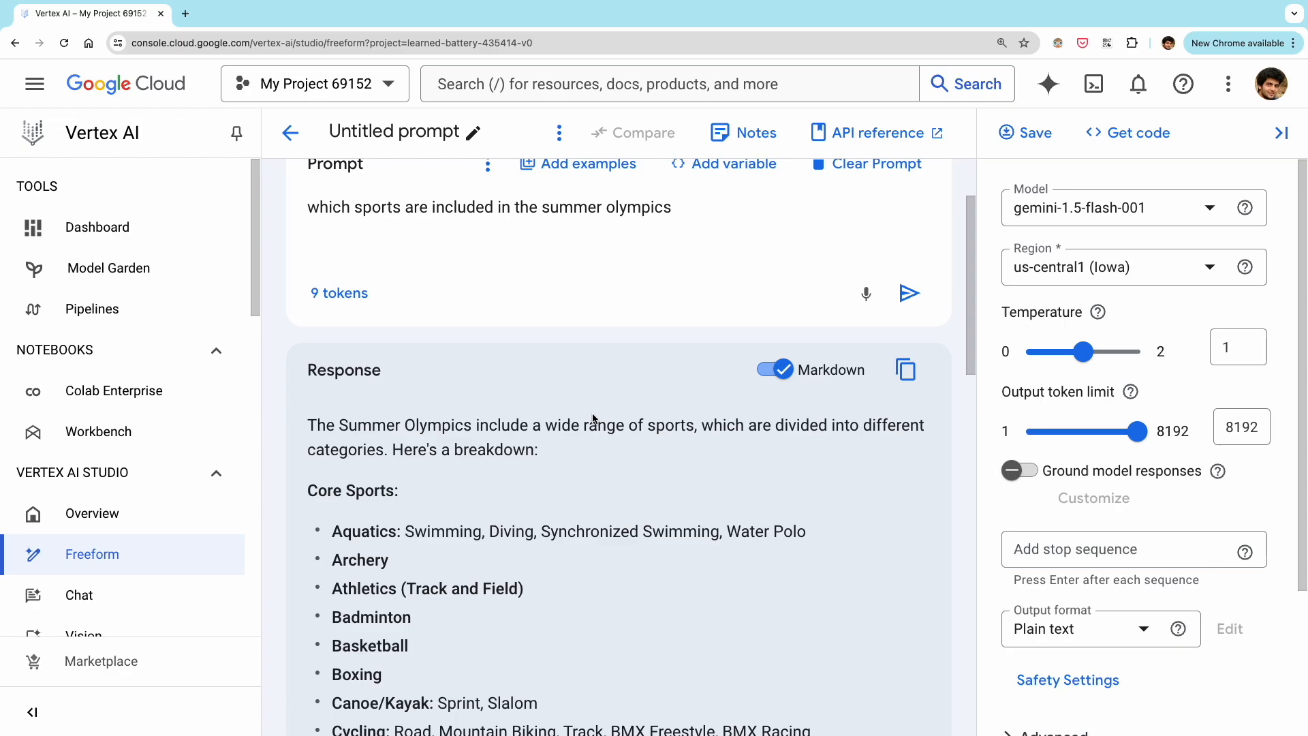
scroll("down", 3)
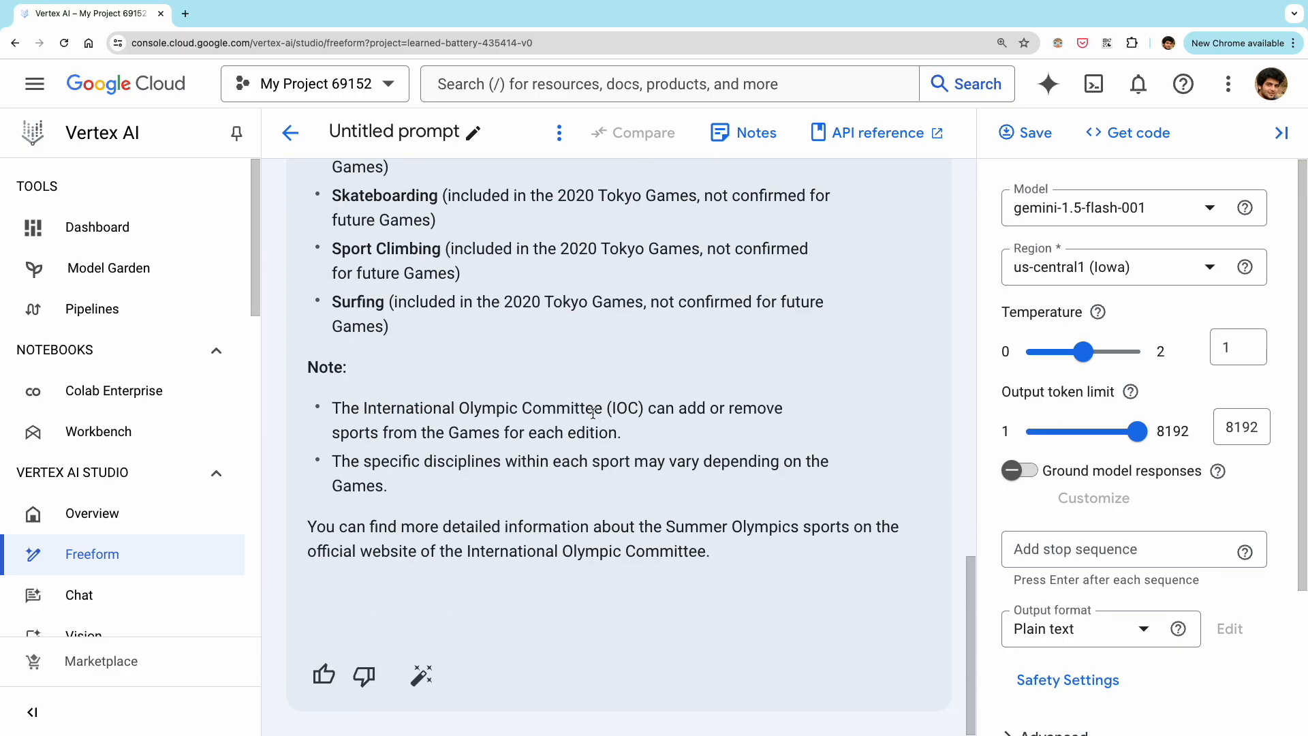
left_click(1019, 470)
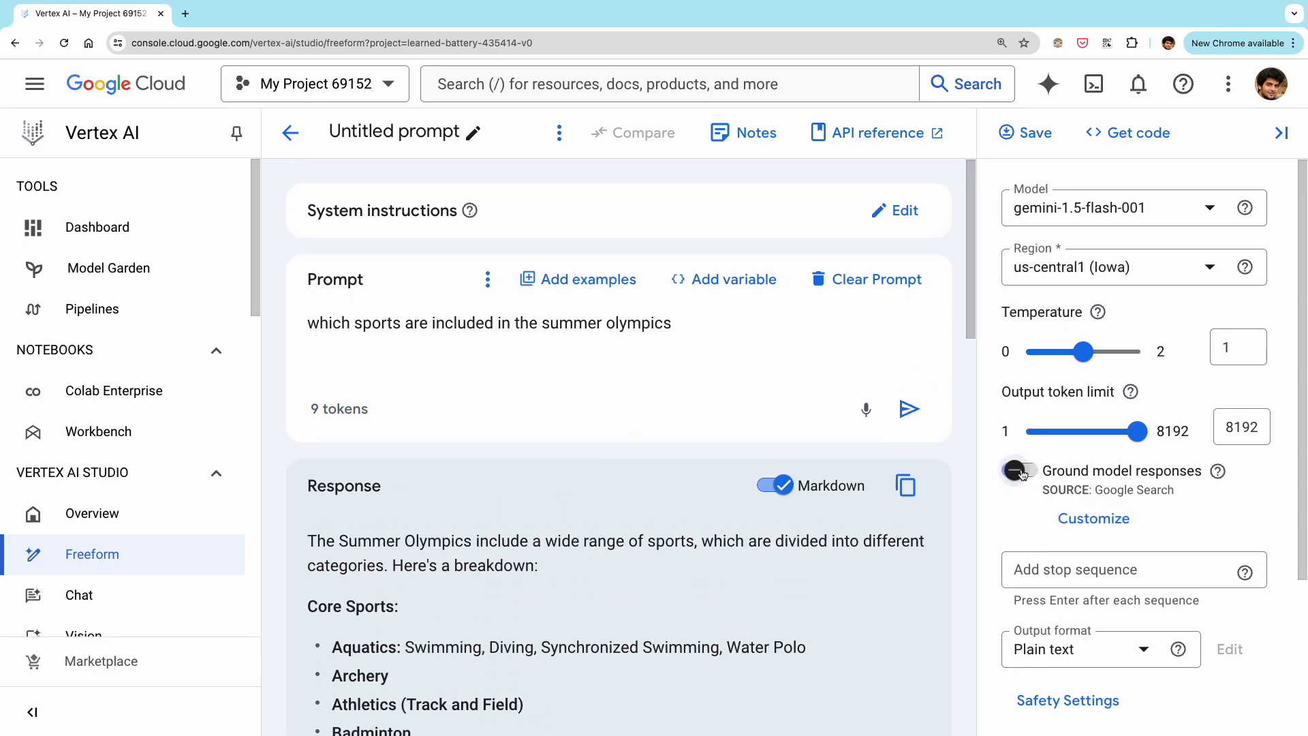
Keep Google Search as the grounding source and rerun the olympics question.
left_click(1094, 518)
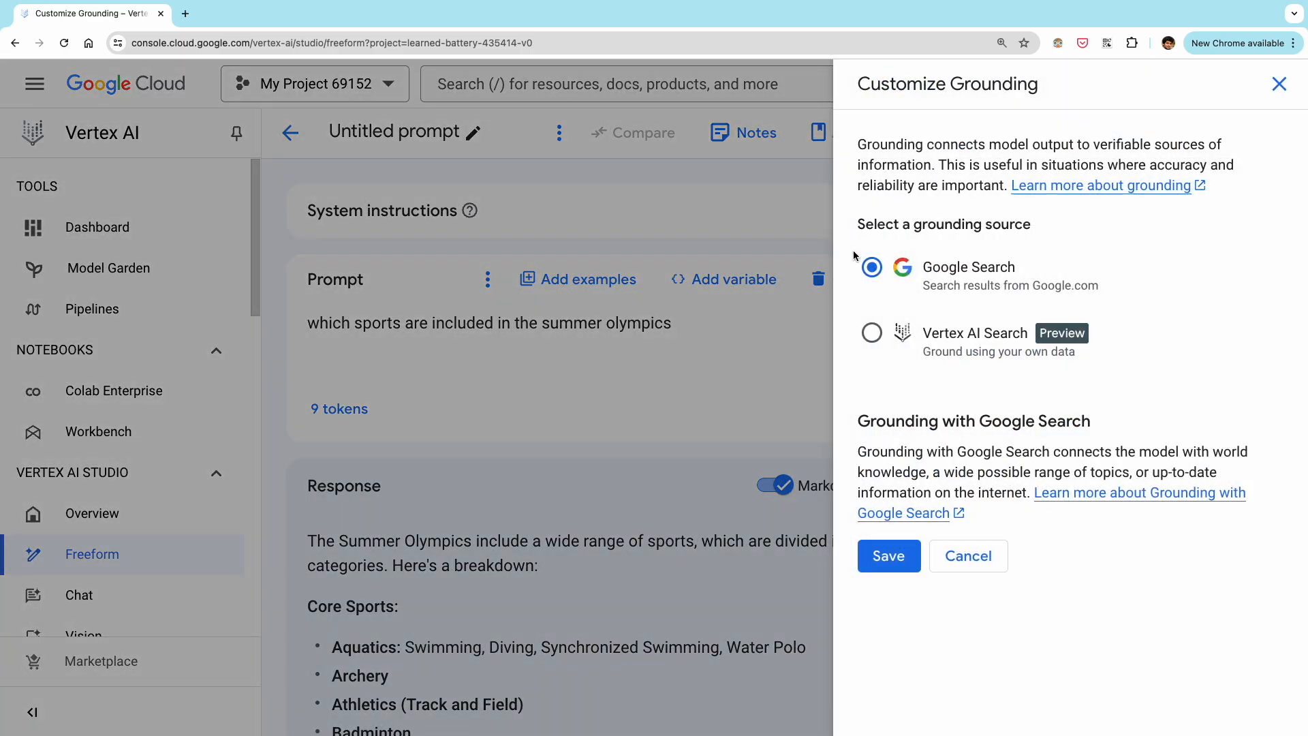
left_click(887, 556)
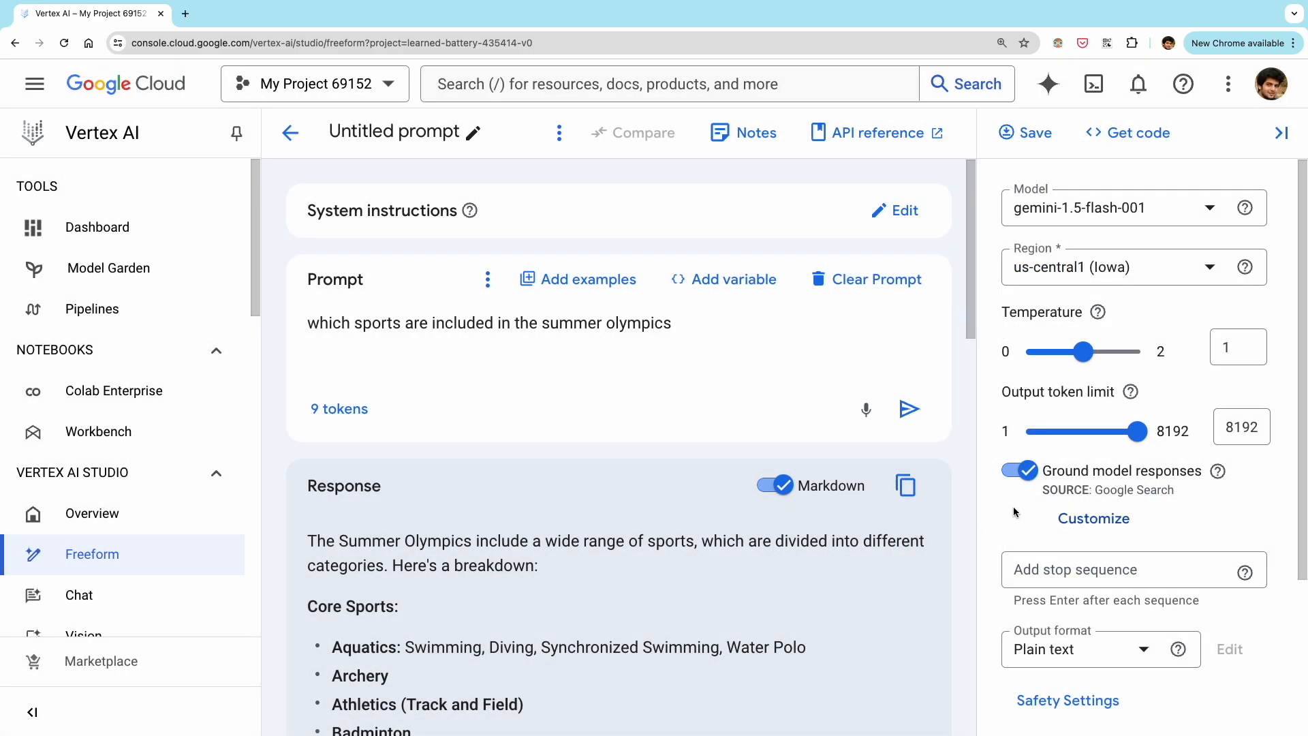
left_click(908, 408)
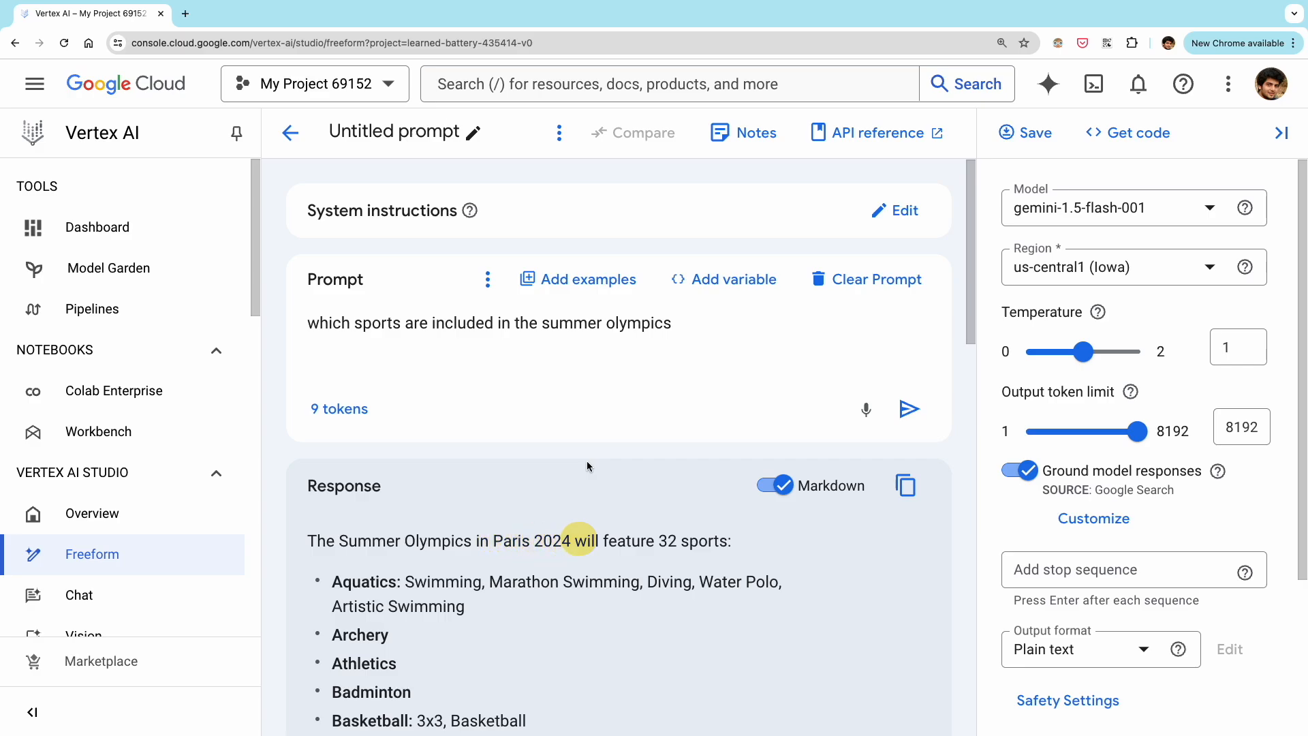
Scroll the grounded answer showing Paris 2024's 32 sports and search suggestions.
scroll("down", 3)
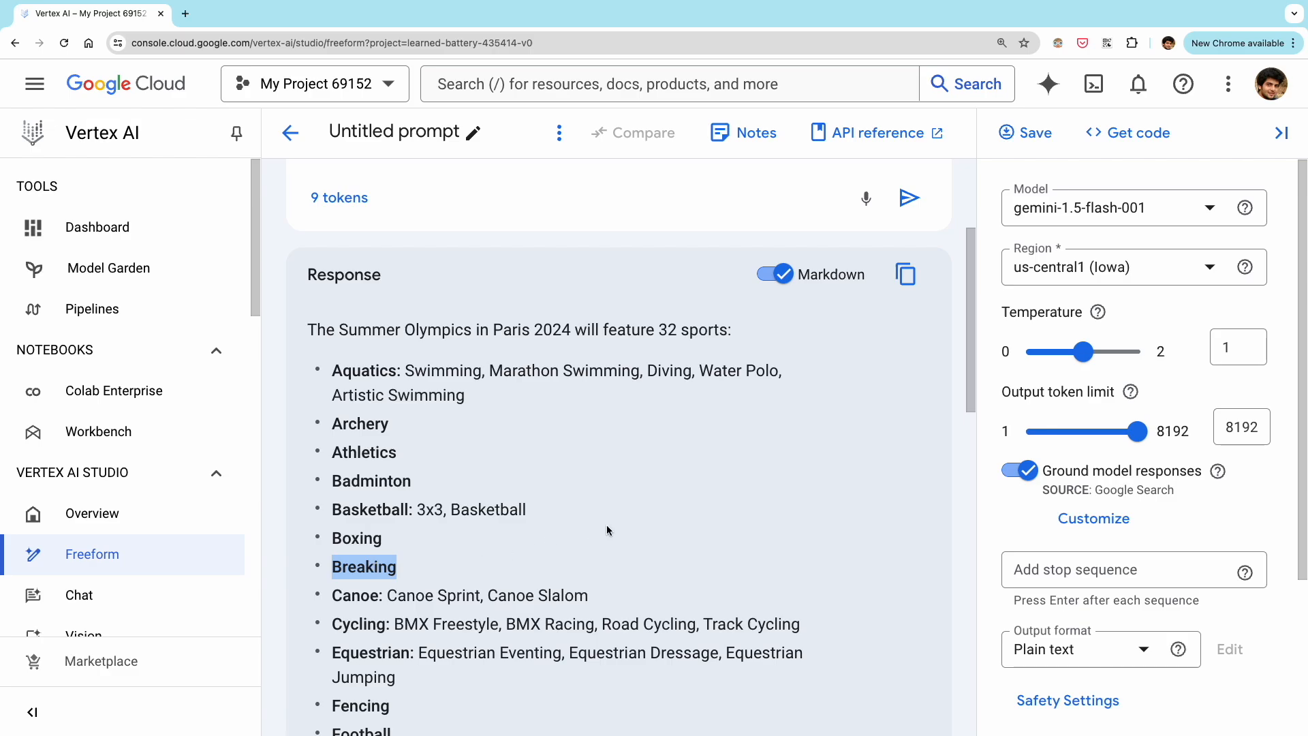
scroll("down", 3)
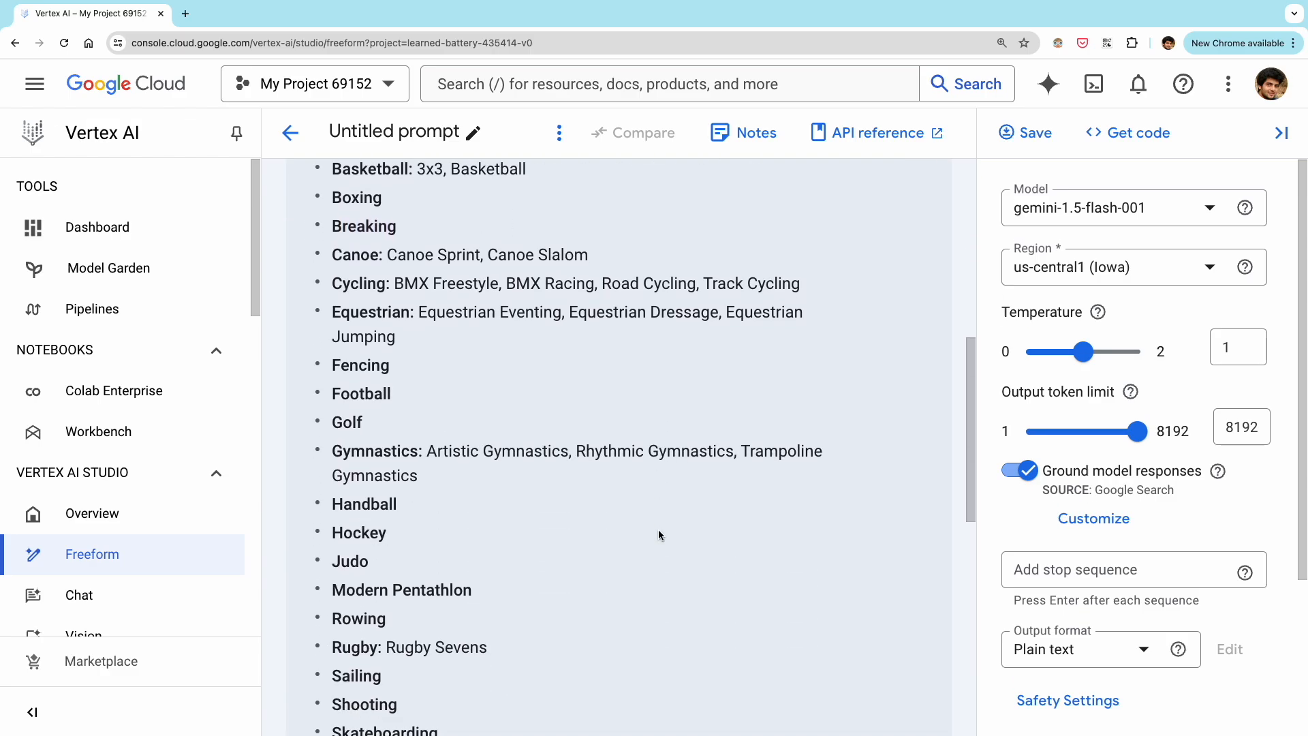
scroll("down", 3)
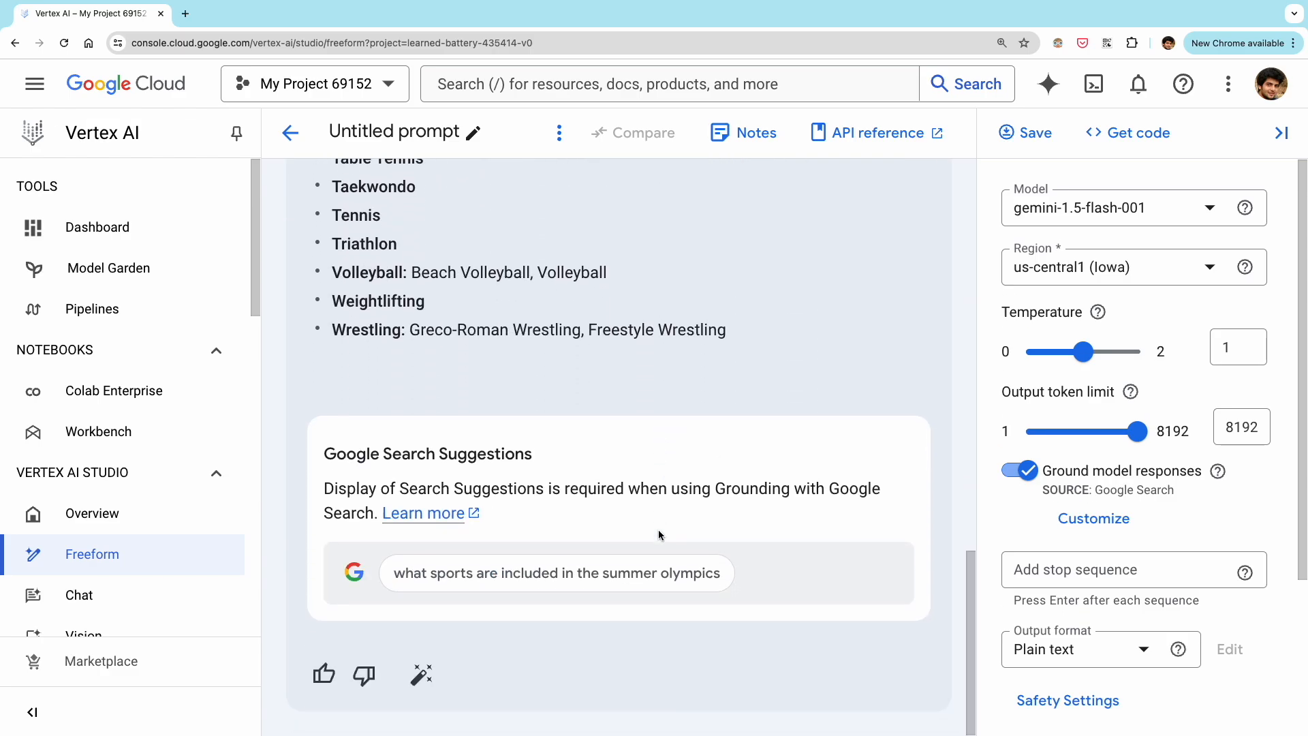
scroll("up", 3)
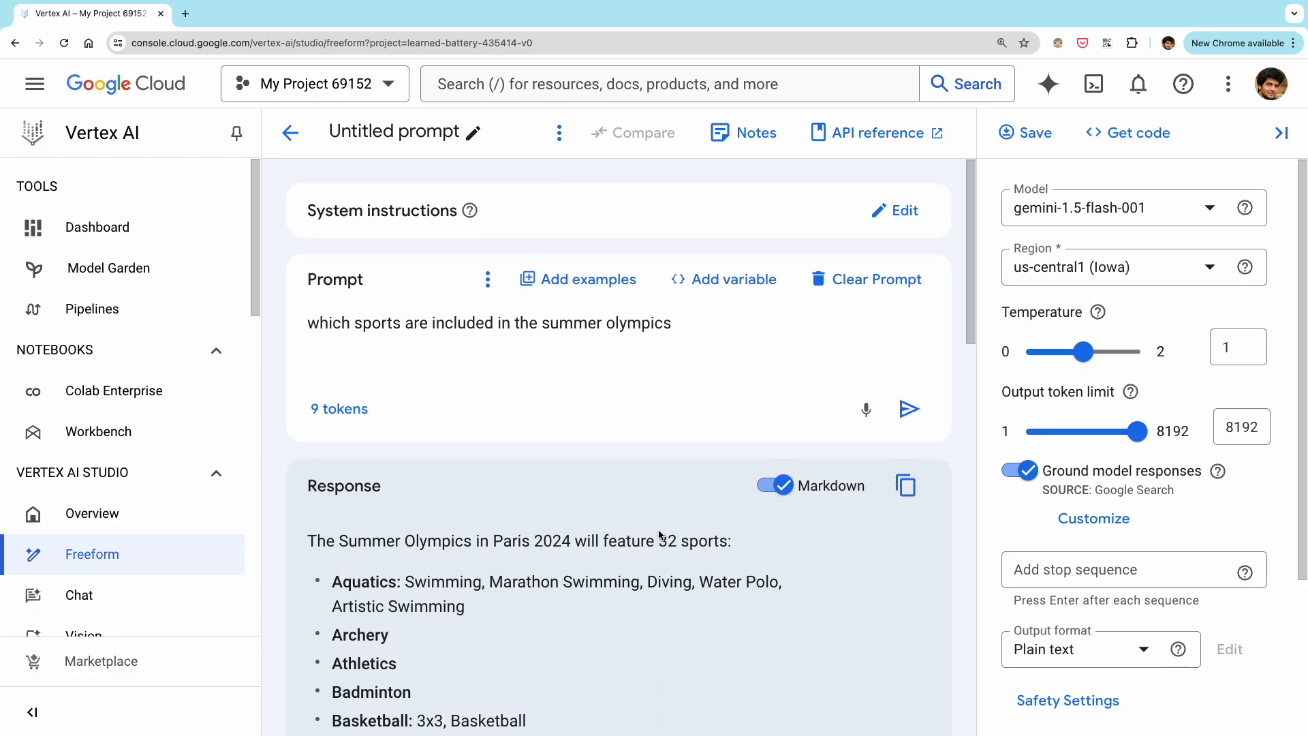
mouse_move(748, 369)
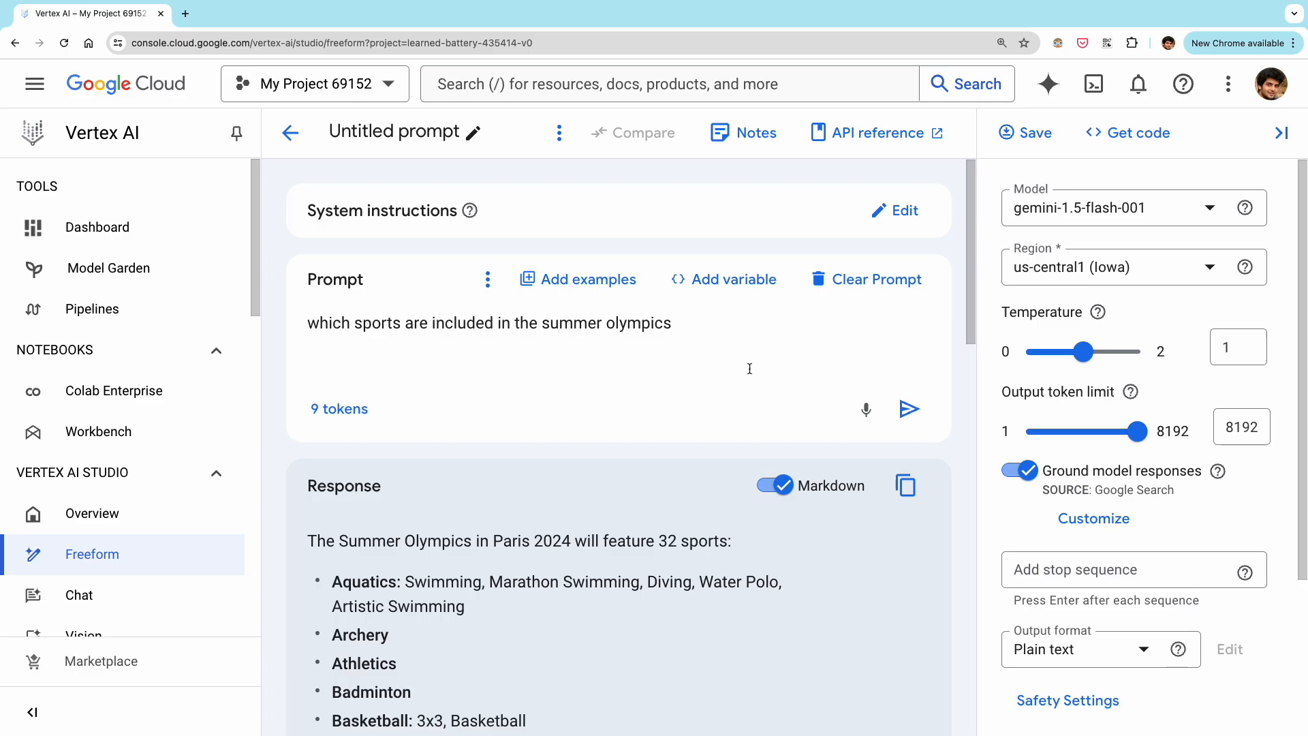
mouse_move(898, 231)
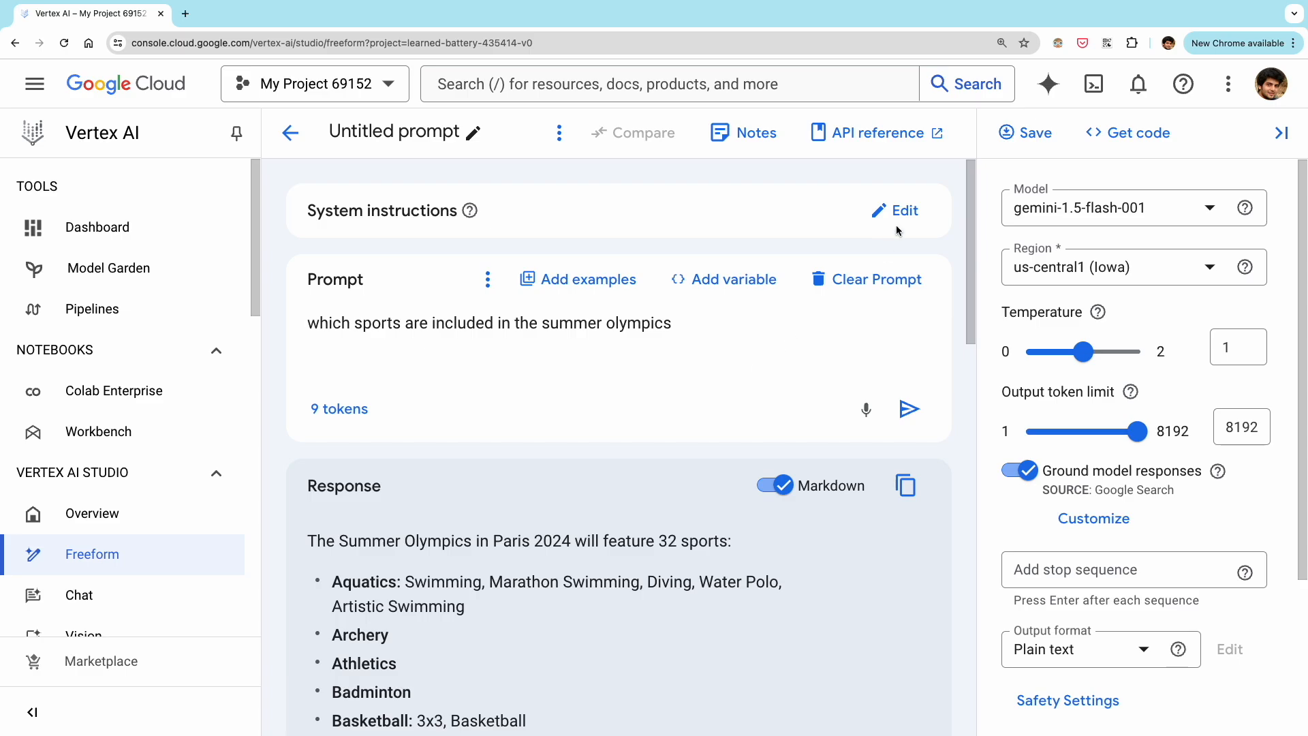
View the prompt's Java code down to the tools.add GoogleSearchRetrieval block.
left_click(1137, 132)
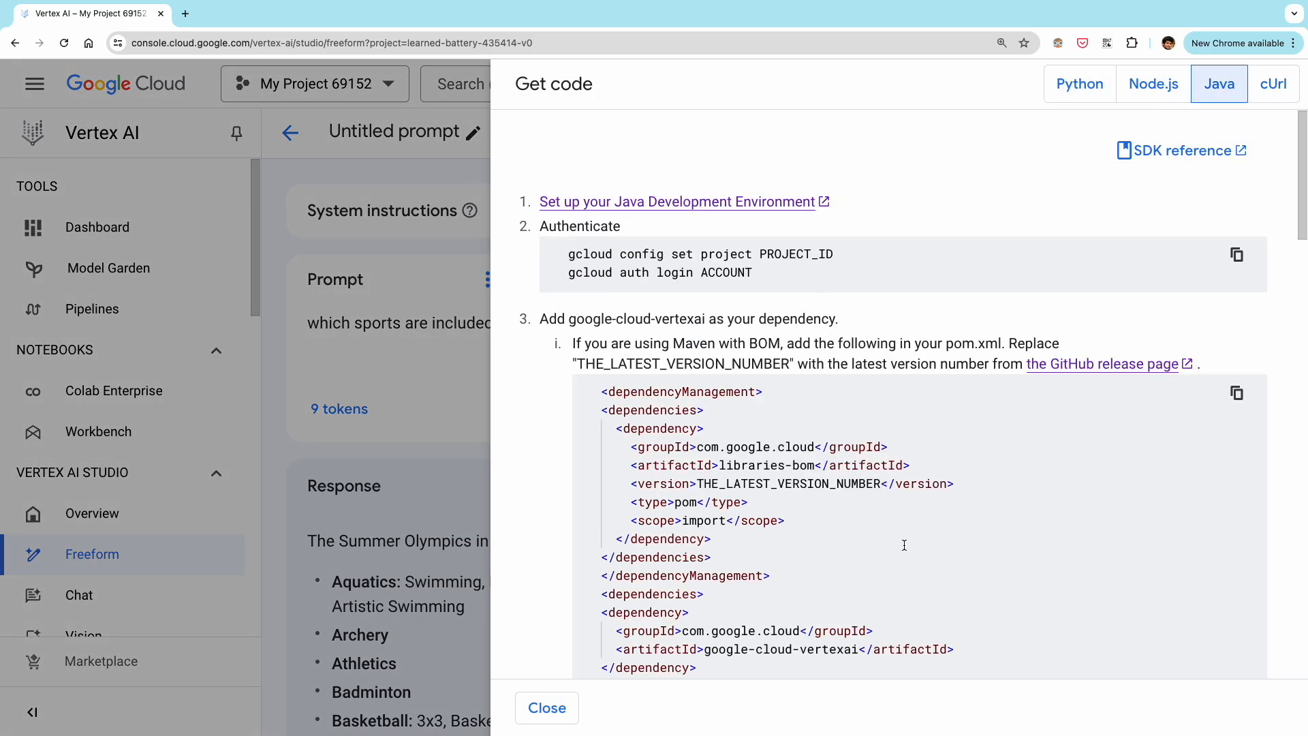
scroll("down", 3)
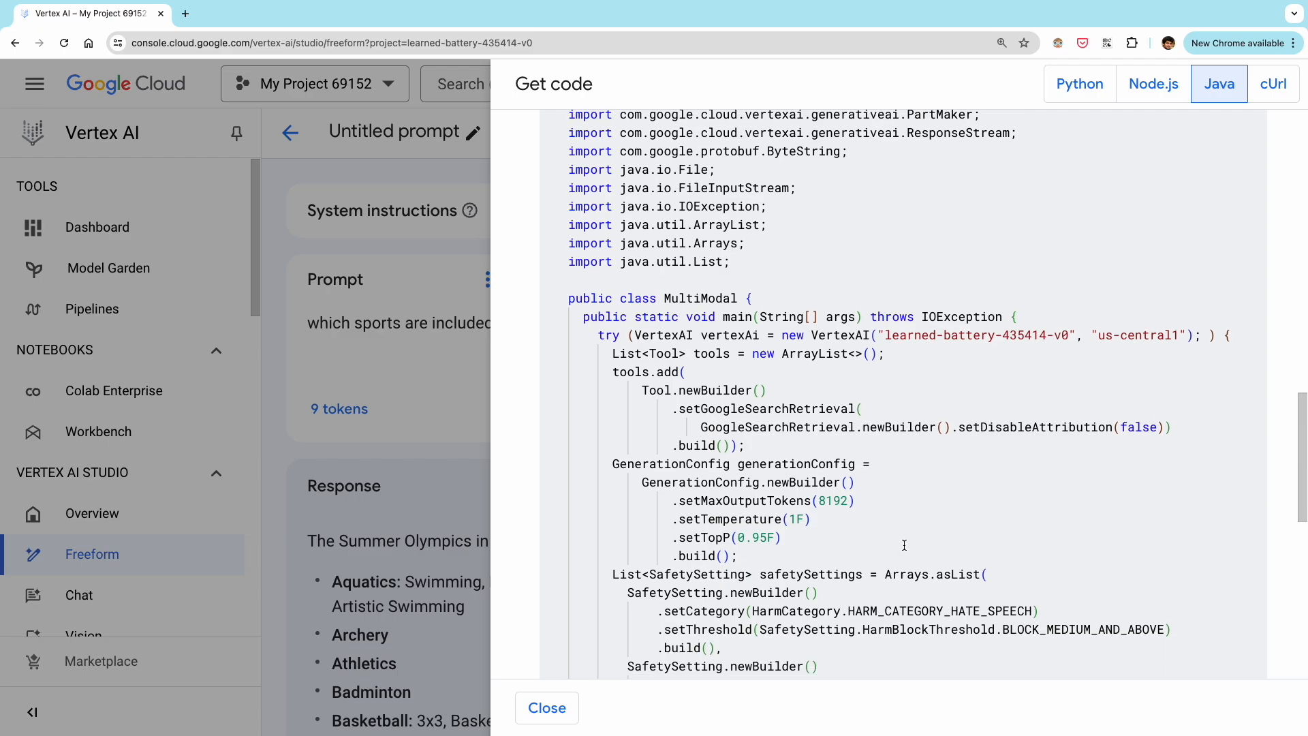
scroll("down", 3)
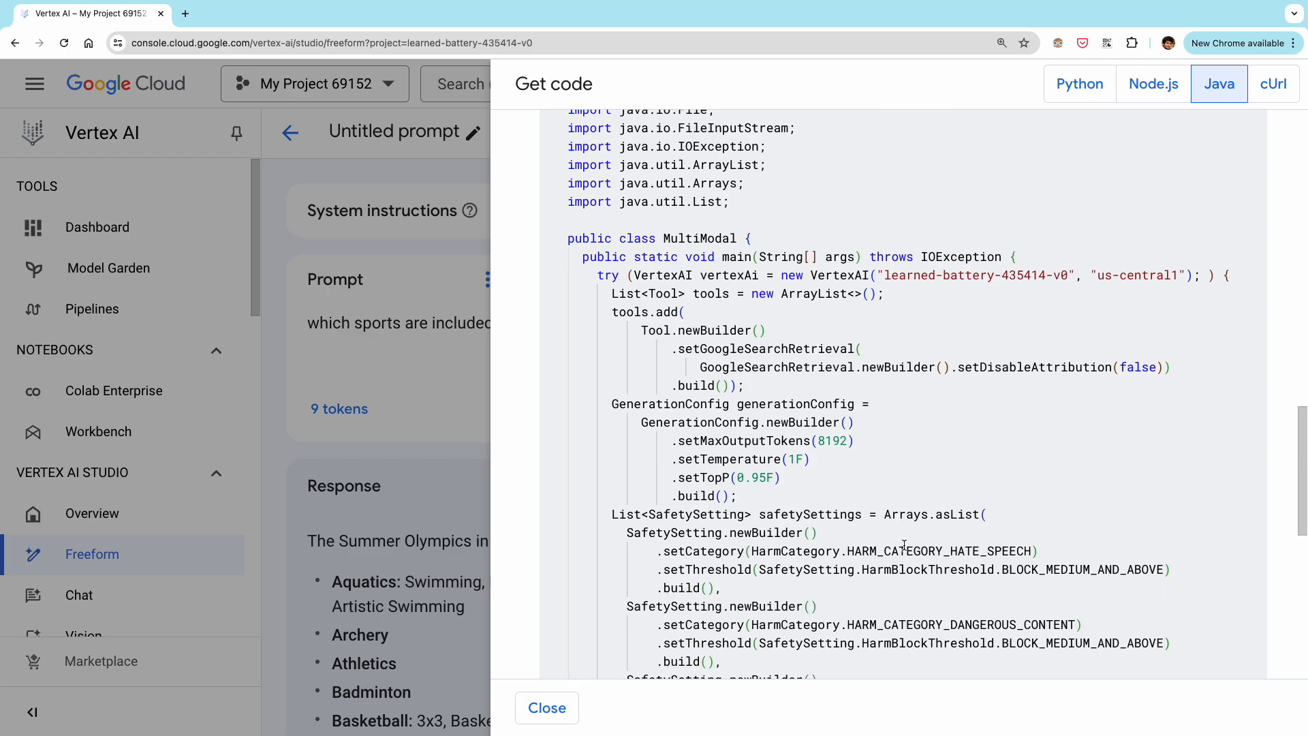